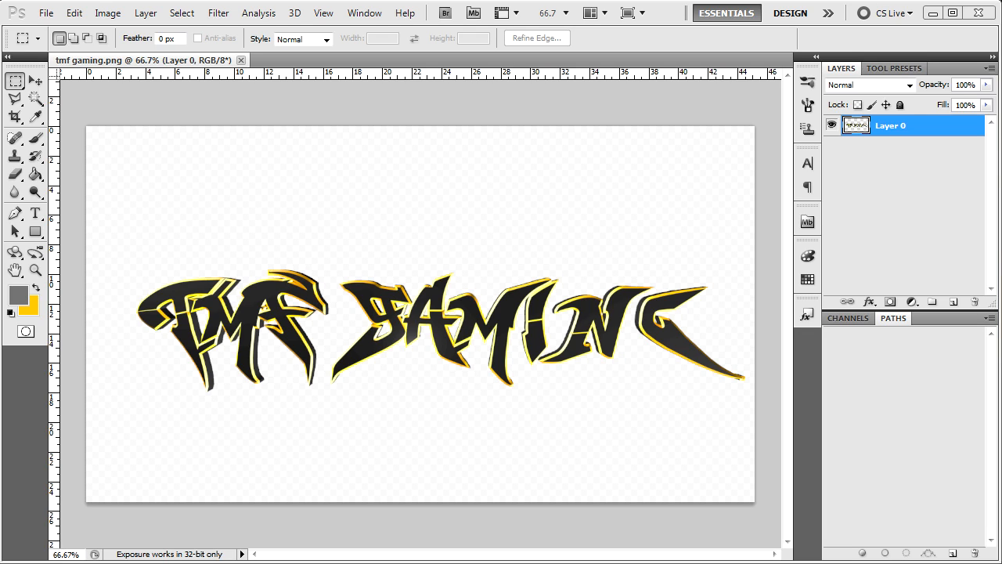
Step: Add a gray-filled background layer below the text, shift the text left, and add an empty top layer
{"action": "left_click", "coordinate": [34, 82]}
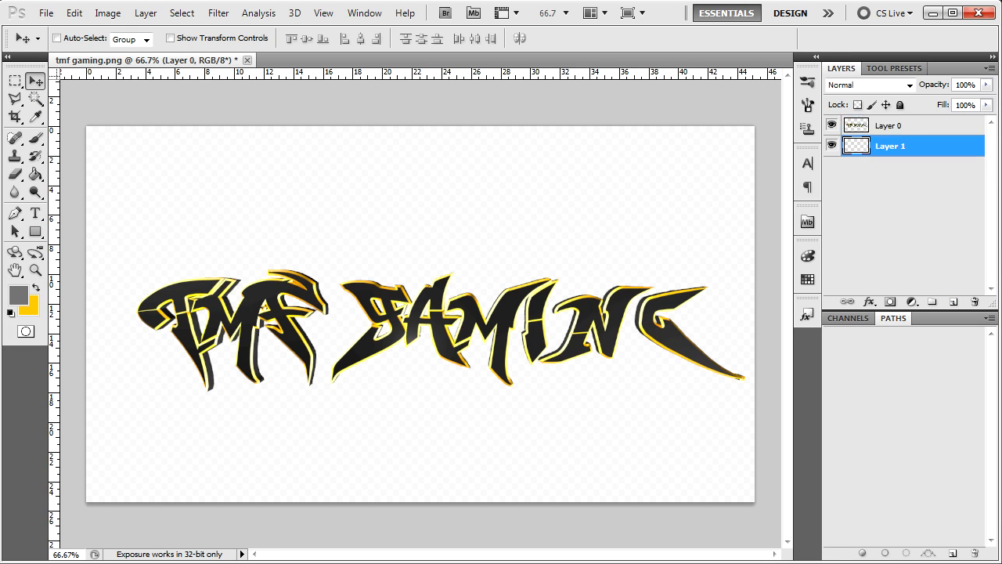
{"action": "left_click", "coordinate": [35, 175]}
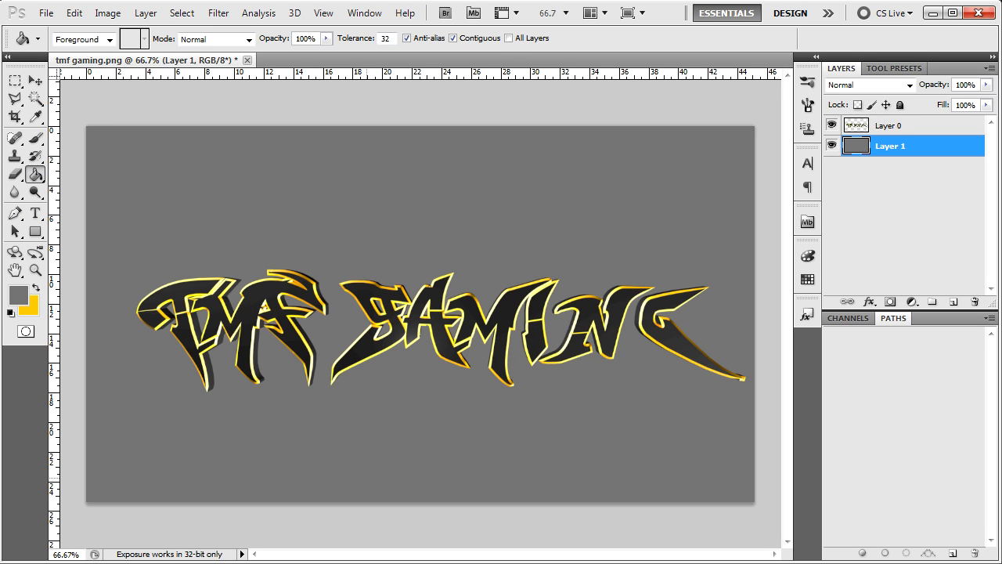
{"action": "left_click", "coordinate": [889, 126]}
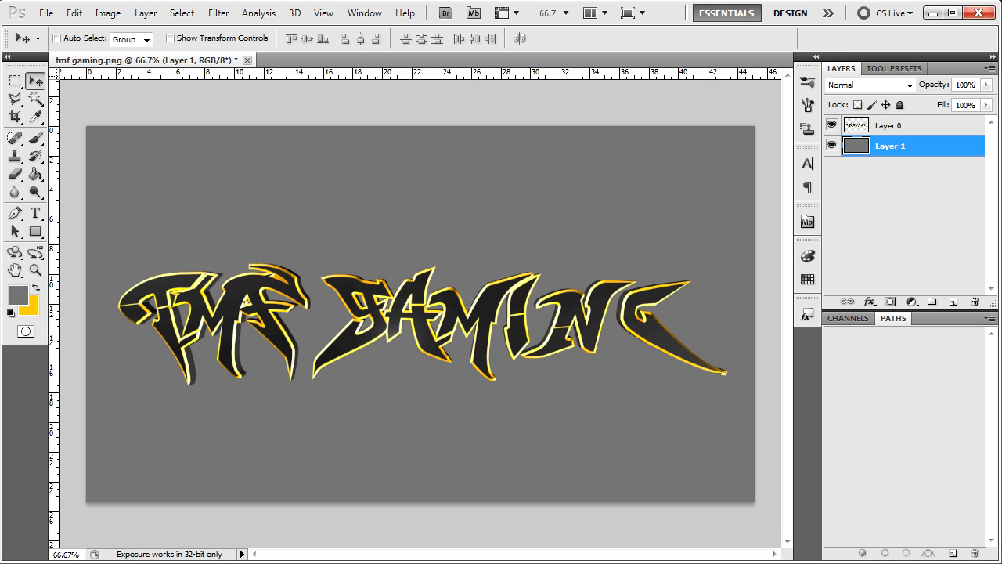
{"action": "left_click", "coordinate": [889, 125]}
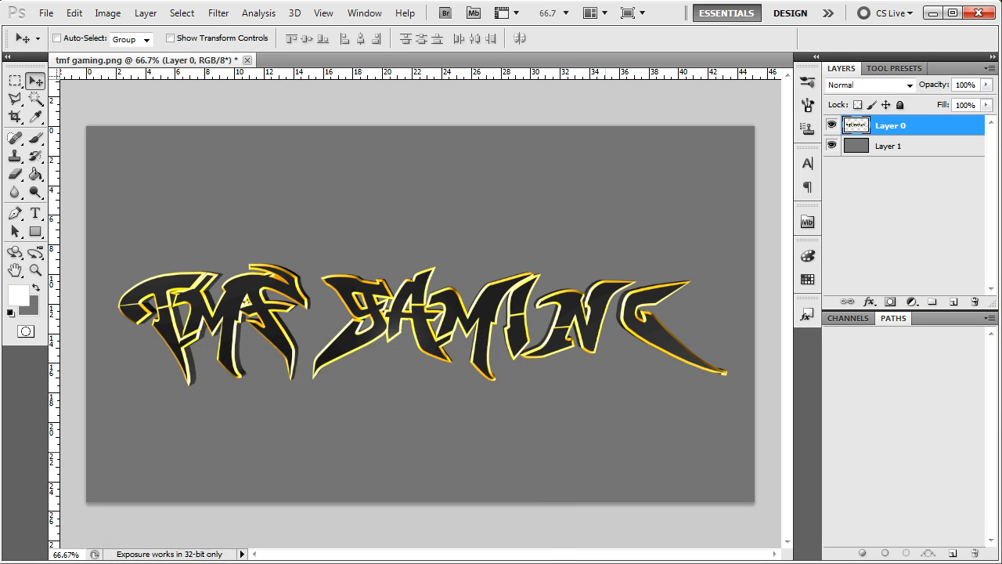
{"action": "left_click", "coordinate": [954, 301]}
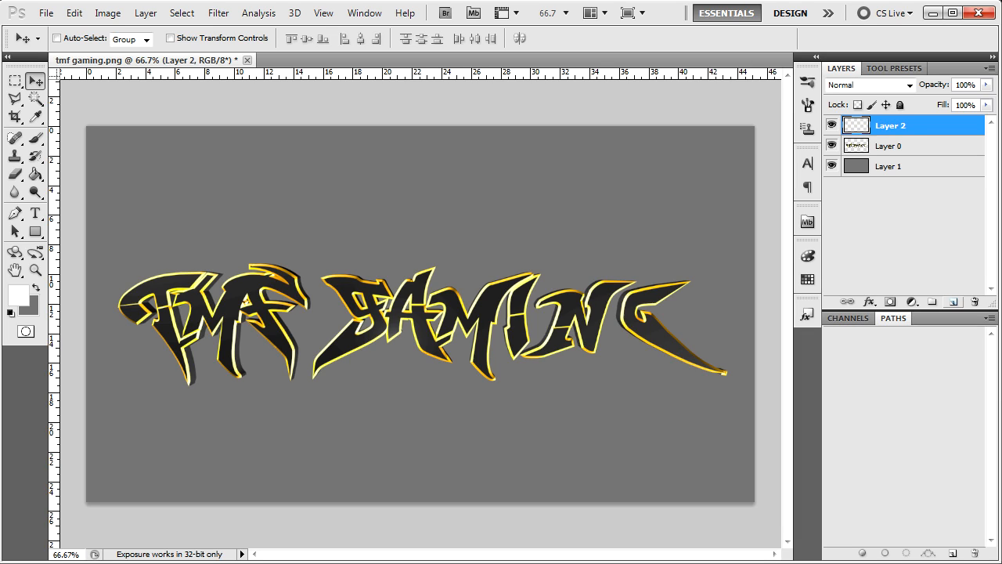
Step: Fill Layer 2 with white and apply a Spotlight Lighting Effects filter for a gray-to-white sweep
{"action": "left_click", "coordinate": [35, 156]}
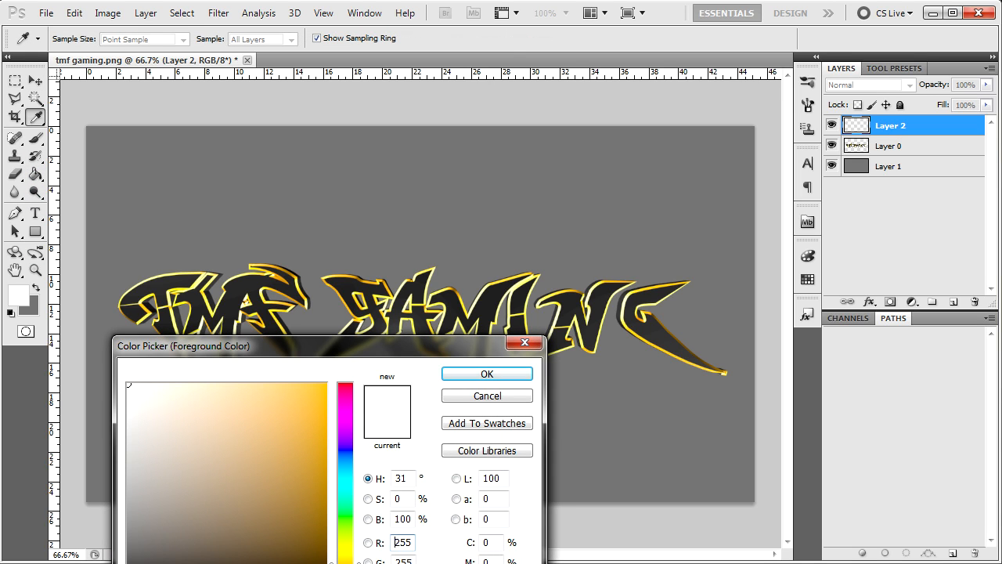
{"action": "left_click", "coordinate": [485, 372]}
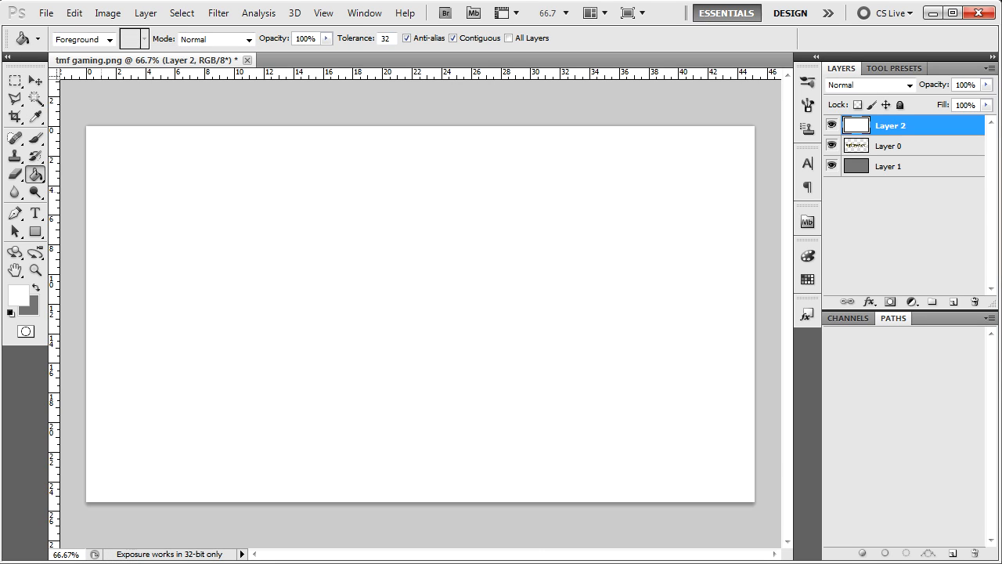
{"action": "left_click", "coordinate": [36, 82]}
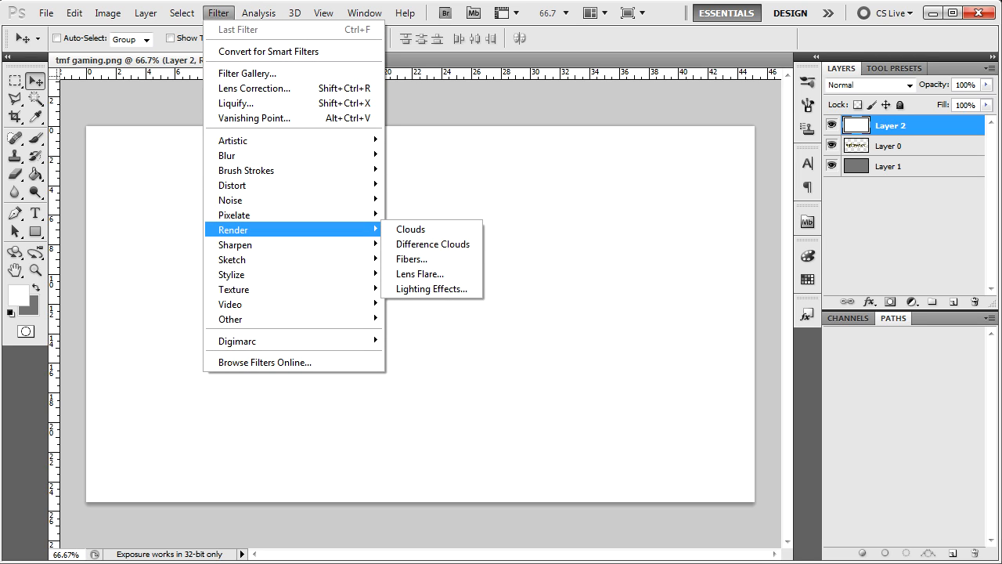
{"action": "left_click", "coordinate": [432, 288]}
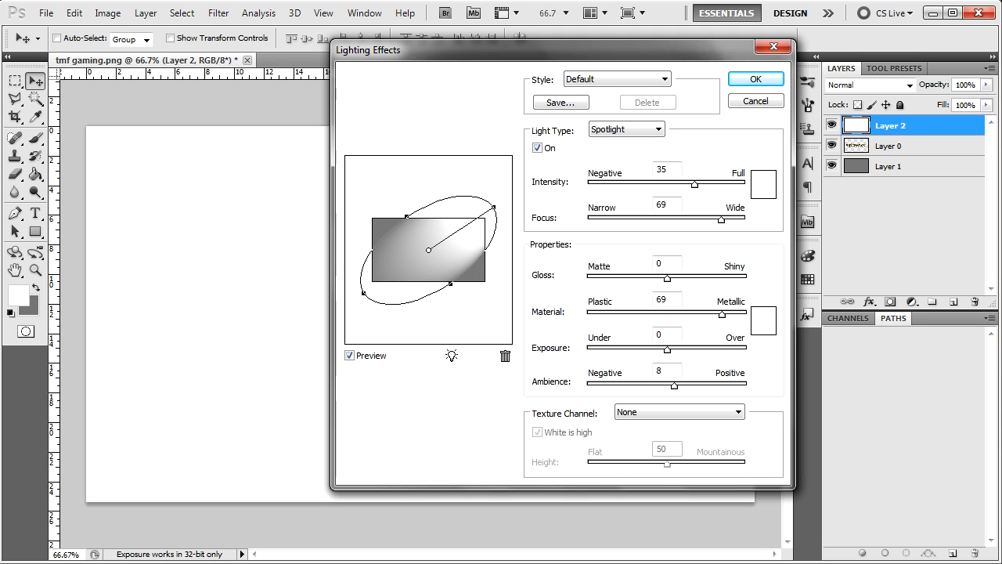
{"action": "left_click", "coordinate": [754, 78]}
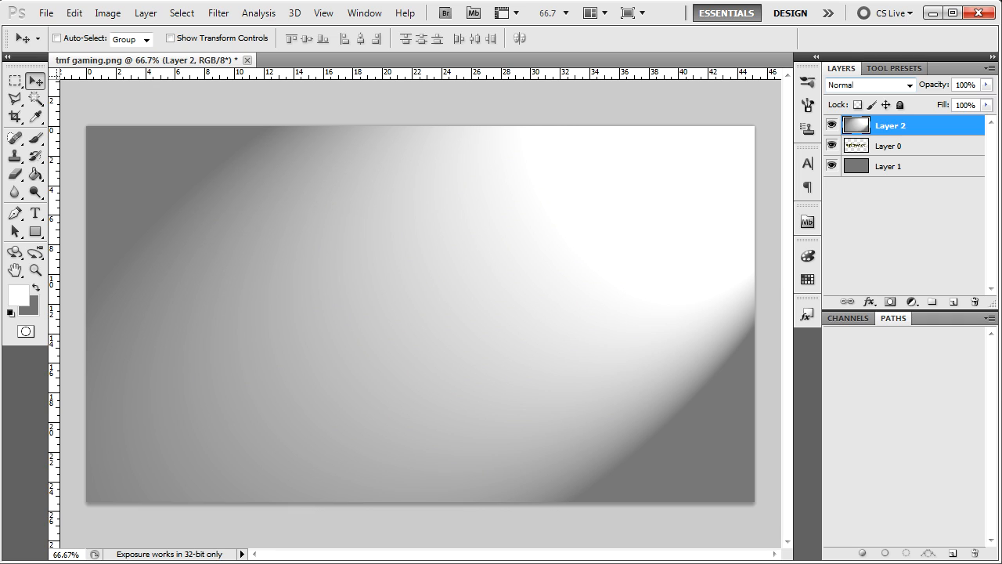
Step: Preview several blend modes for Layer 2, settle on Overlay, then select the gray Layer 1
{"action": "left_click", "coordinate": [867, 84]}
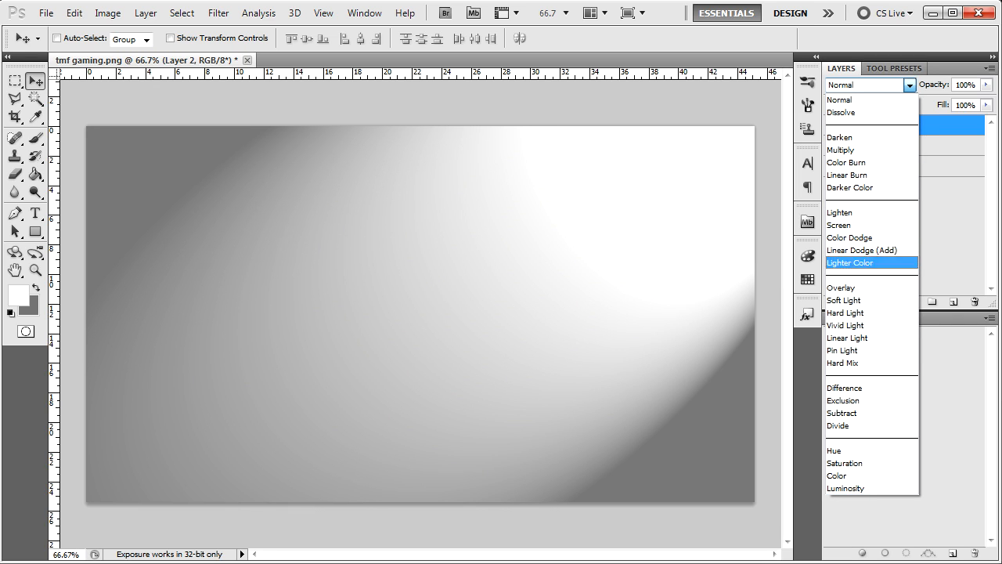
{"action": "left_click", "coordinate": [841, 286]}
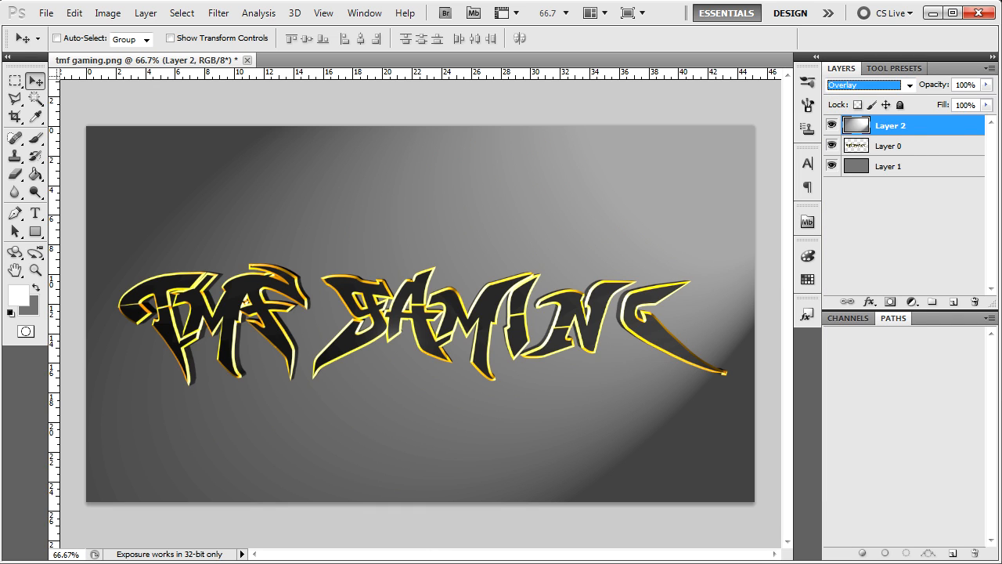
{"action": "left_click", "coordinate": [864, 84]}
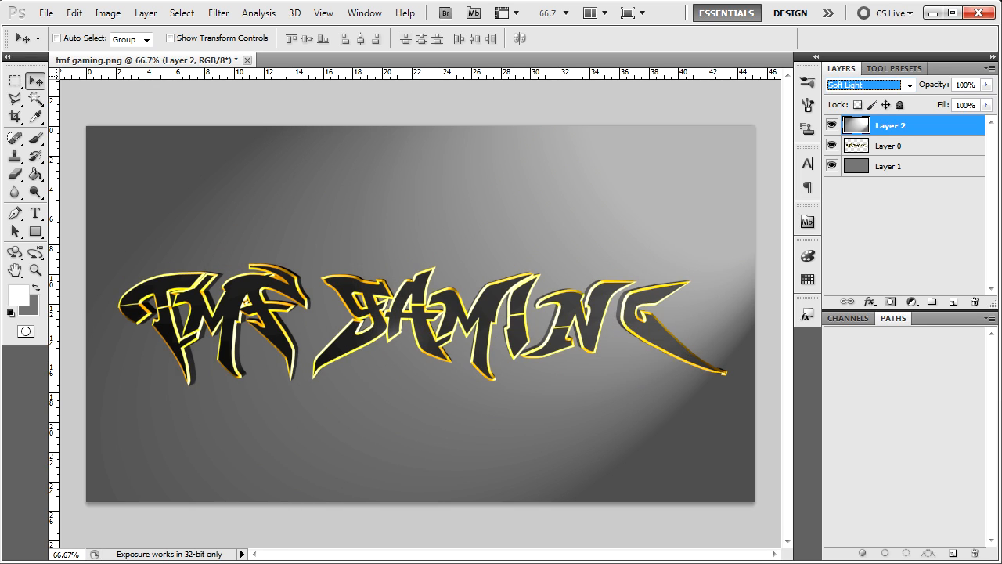
{"action": "left_click", "coordinate": [865, 84]}
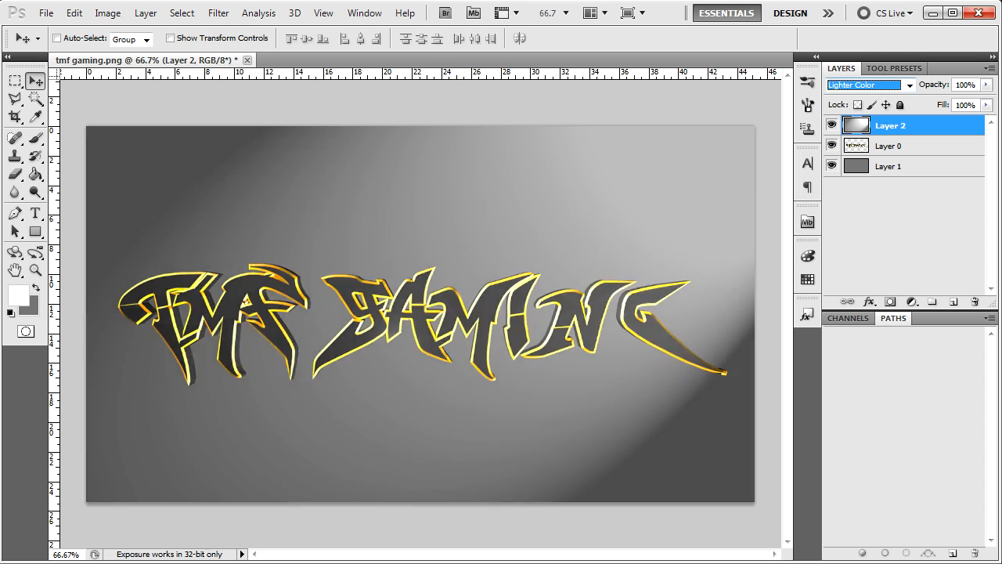
{"action": "left_click", "coordinate": [868, 85]}
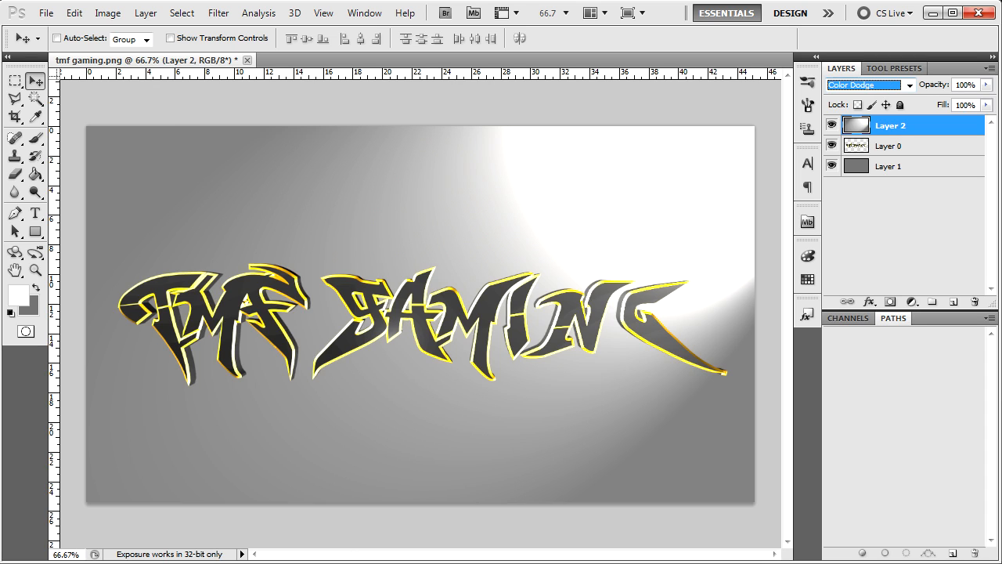
{"action": "left_click", "coordinate": [864, 84]}
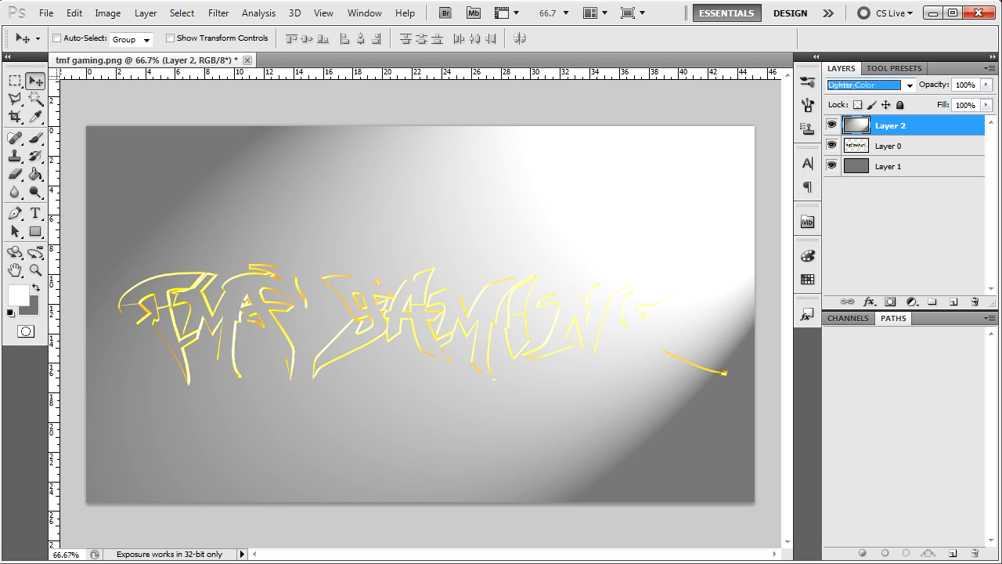
{"action": "left_click", "coordinate": [864, 85]}
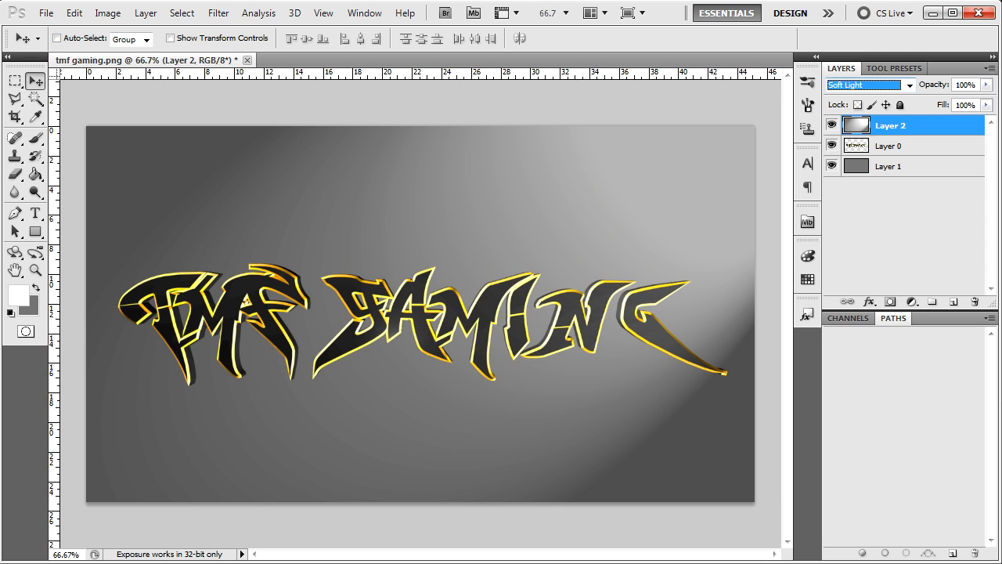
{"action": "left_click", "coordinate": [864, 84]}
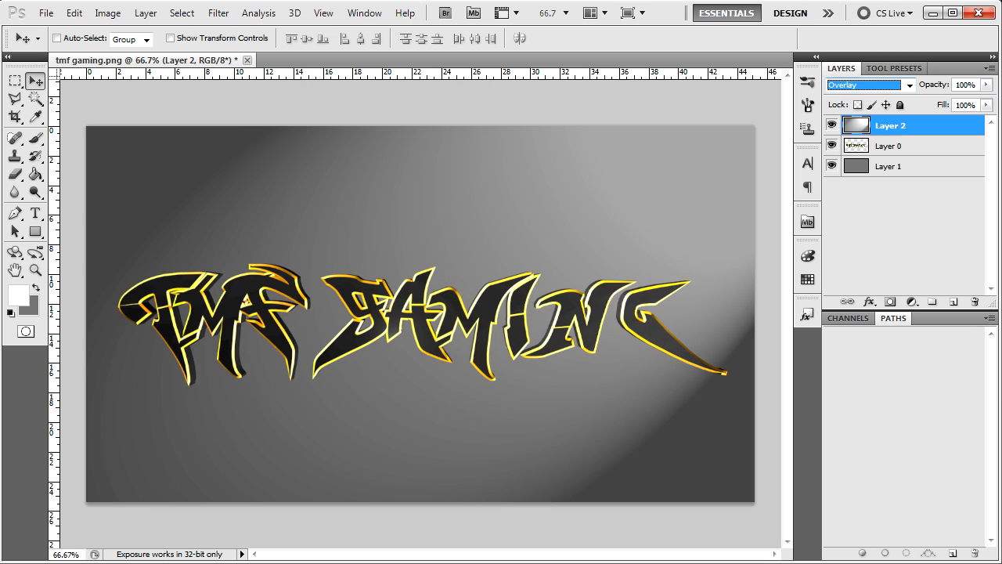
{"action": "left_click", "coordinate": [864, 84]}
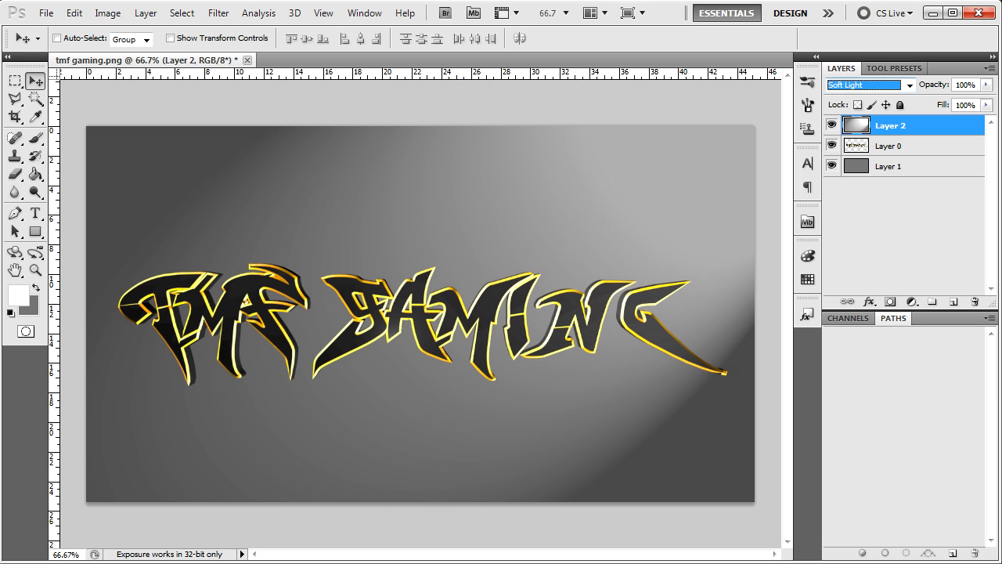
{"action": "left_click", "coordinate": [869, 85]}
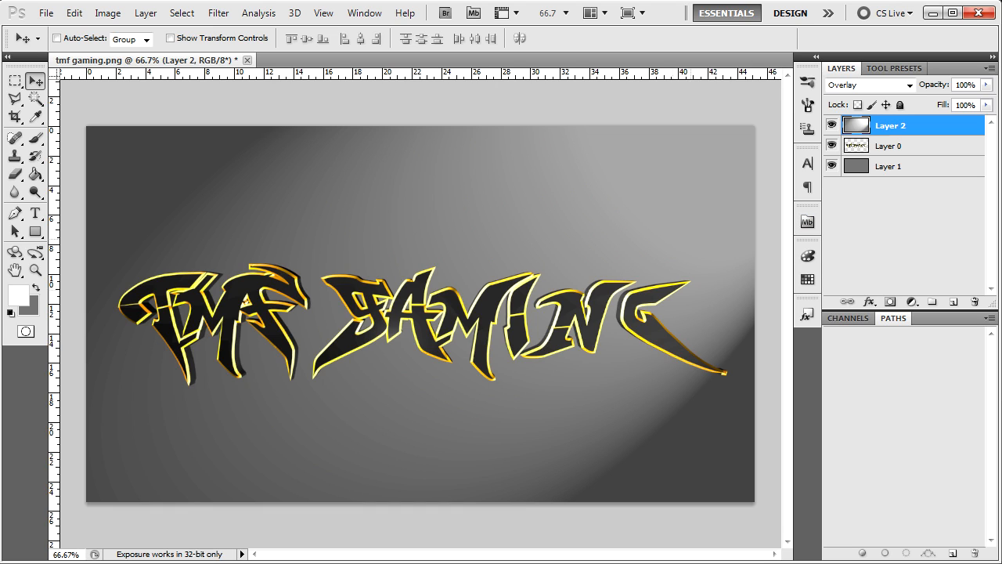
{"action": "left_click", "coordinate": [889, 166]}
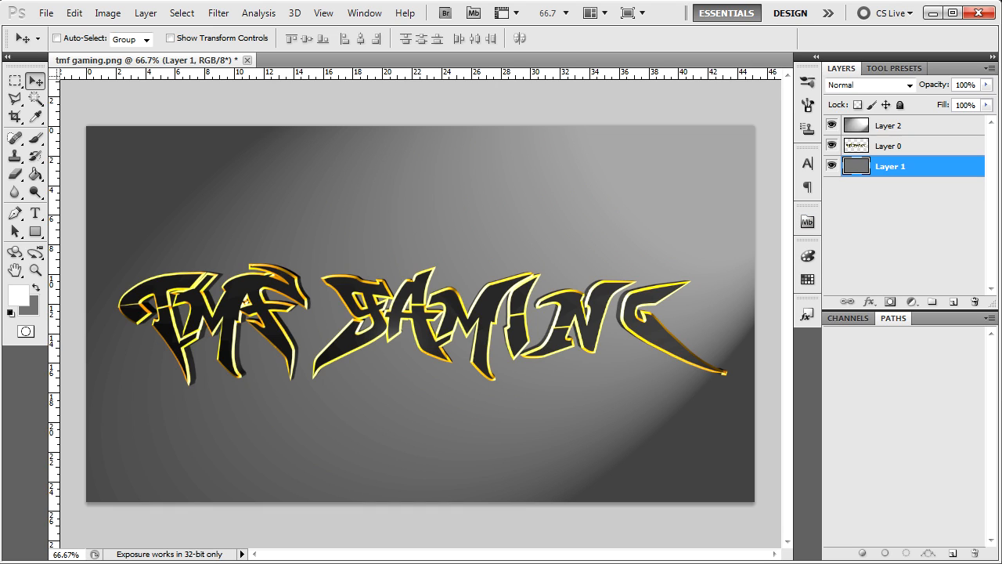
Step: Add a new layer, render Clouds on it, and blend it in Overlay above the gray background
{"action": "left_click", "coordinate": [889, 125]}
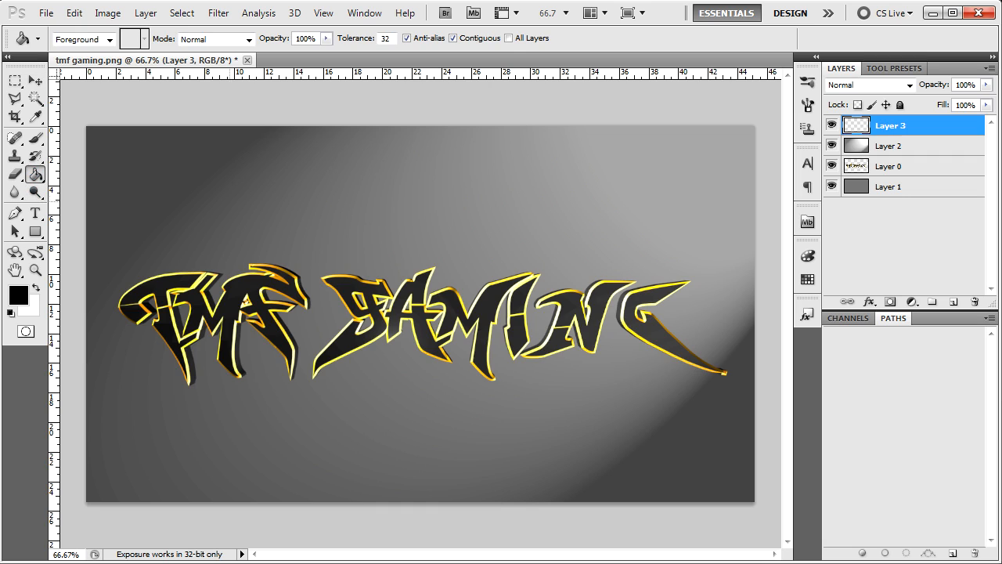
{"action": "left_click", "coordinate": [218, 13]}
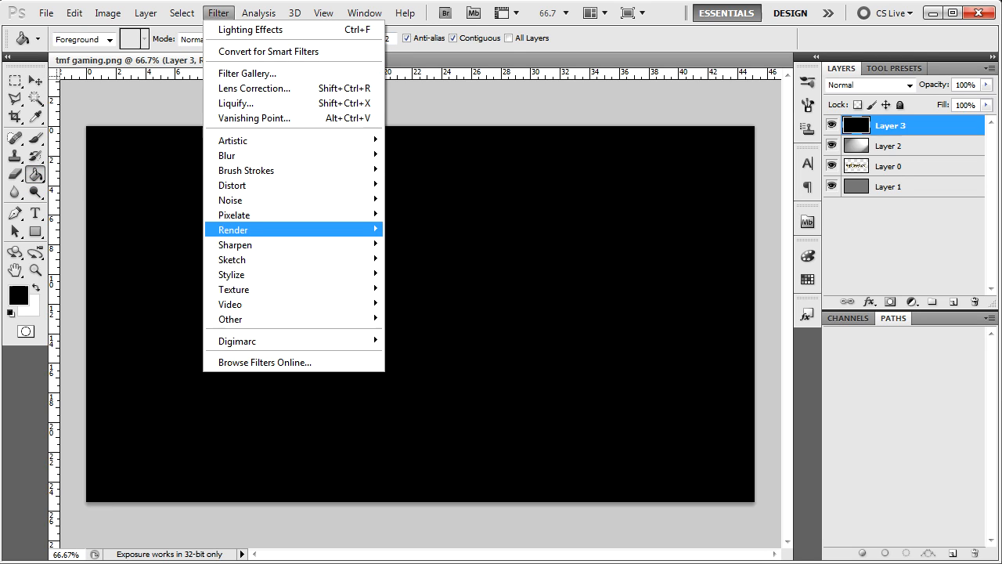
{"action": "left_click", "coordinate": [231, 229]}
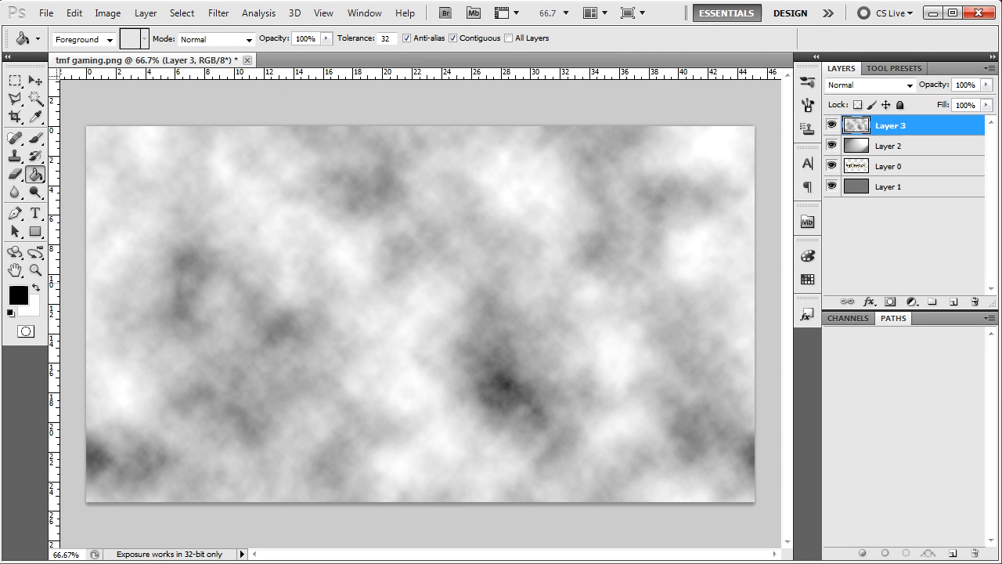
{"action": "left_click", "coordinate": [890, 144]}
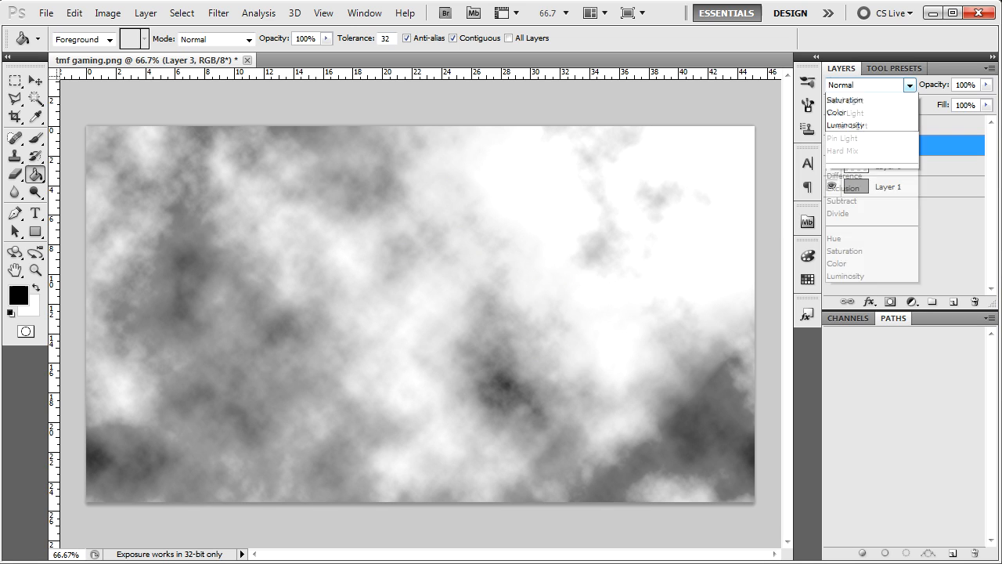
{"action": "left_click", "coordinate": [848, 125]}
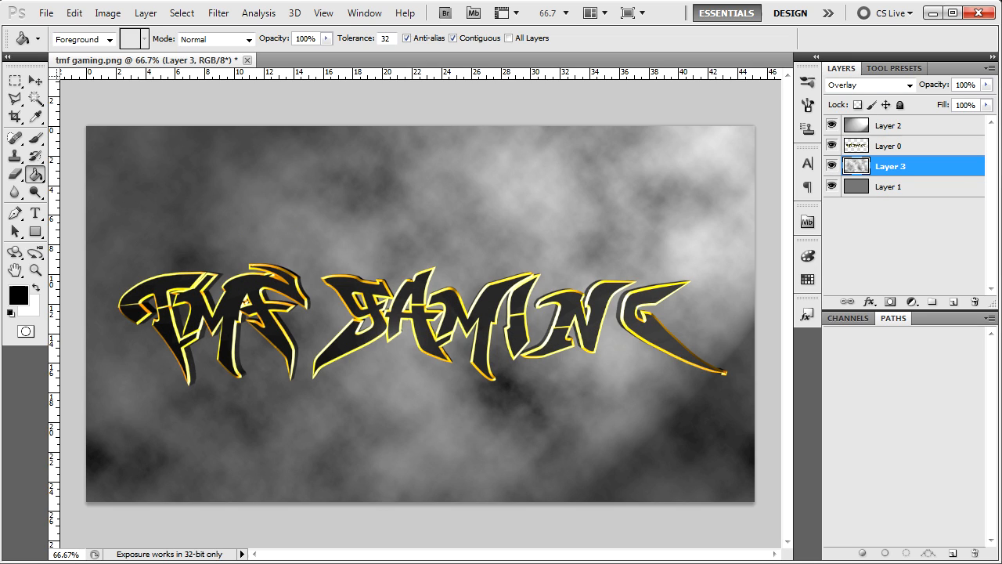
{"action": "left_click", "coordinate": [889, 125]}
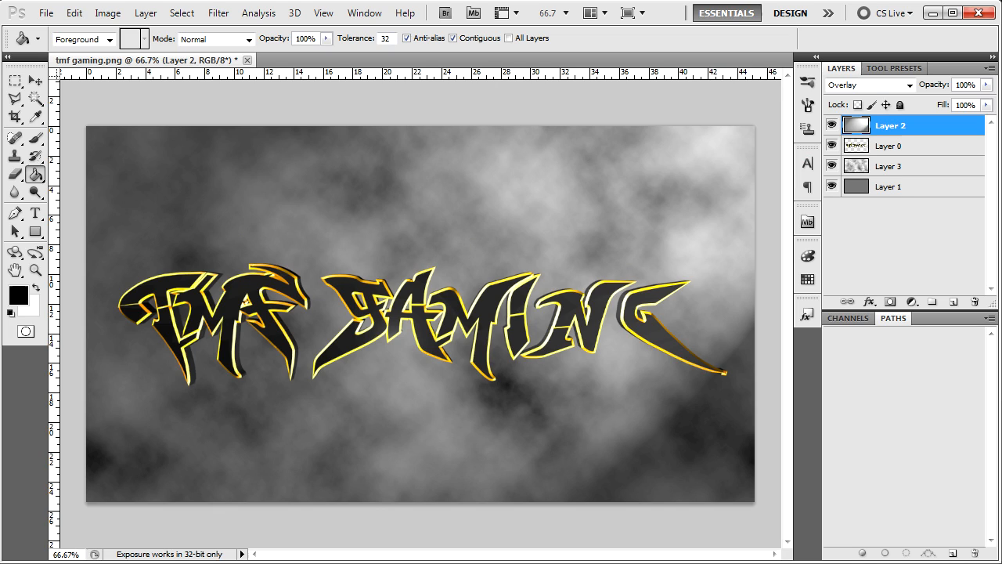
Step: Duplicate Layer 2 as 'Layer 2 copy' to brighten the glow, then duplicate the Layer 0 text
{"action": "right_click", "coordinate": [889, 125]}
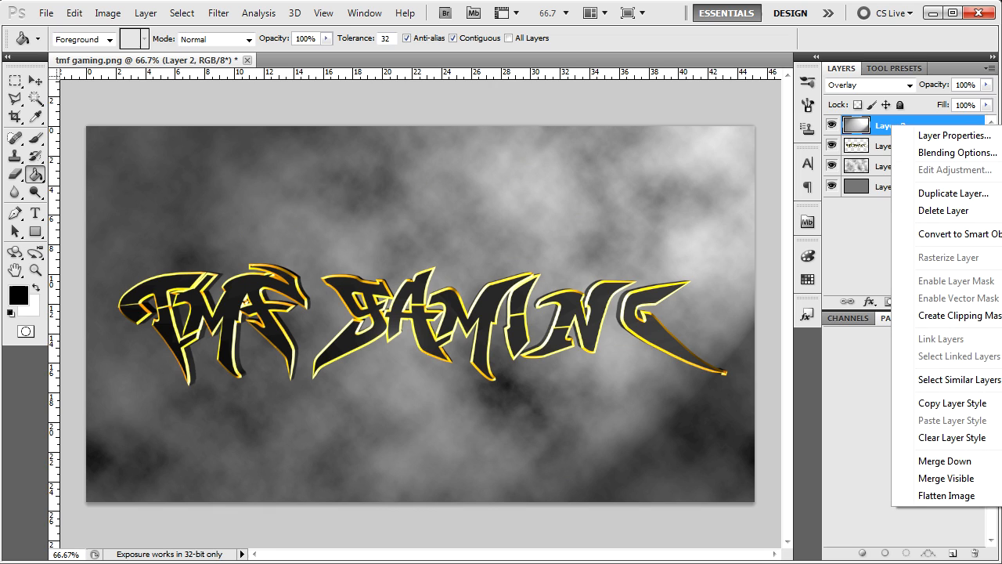
{"action": "left_click", "coordinate": [952, 193]}
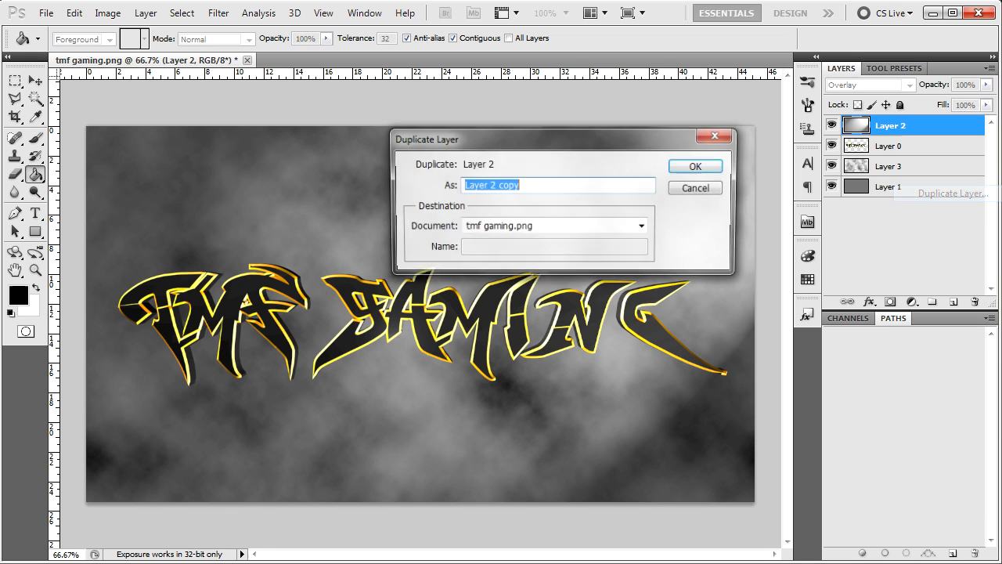
{"action": "left_click", "coordinate": [693, 166]}
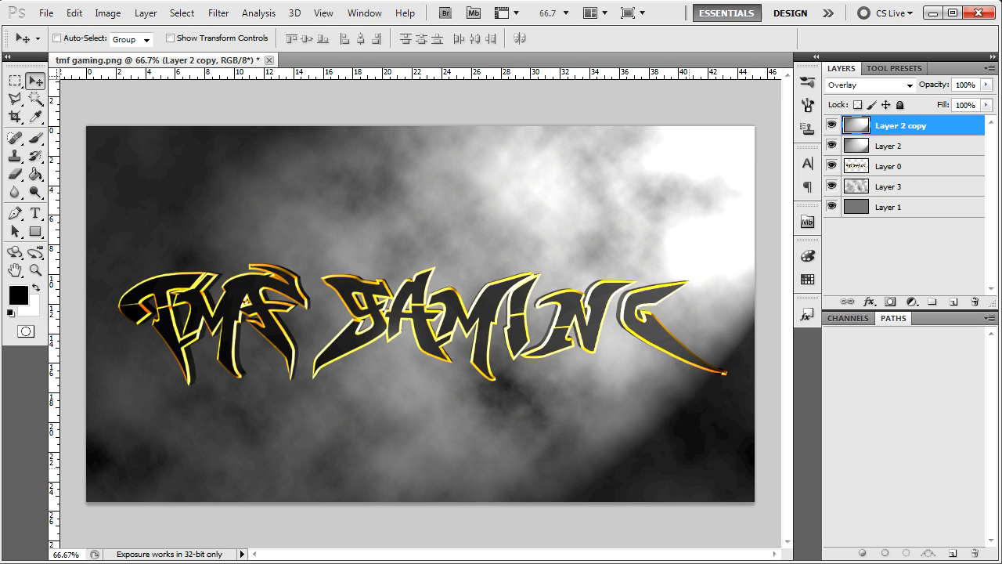
{"action": "left_click", "coordinate": [889, 166]}
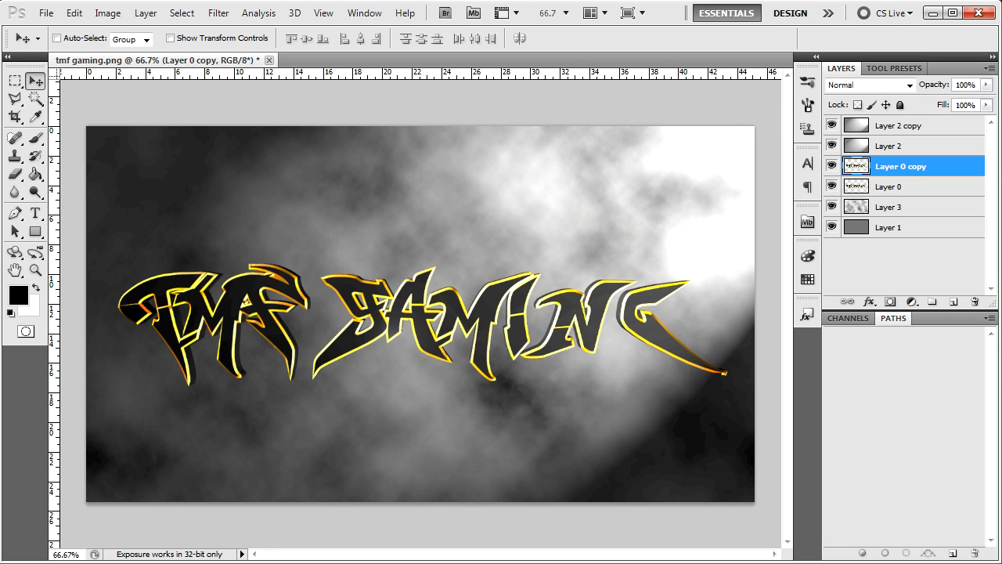
Step: Apply a Radial Blur in Zoom mode with a high amount to the copied text layer
{"action": "left_click", "coordinate": [218, 13]}
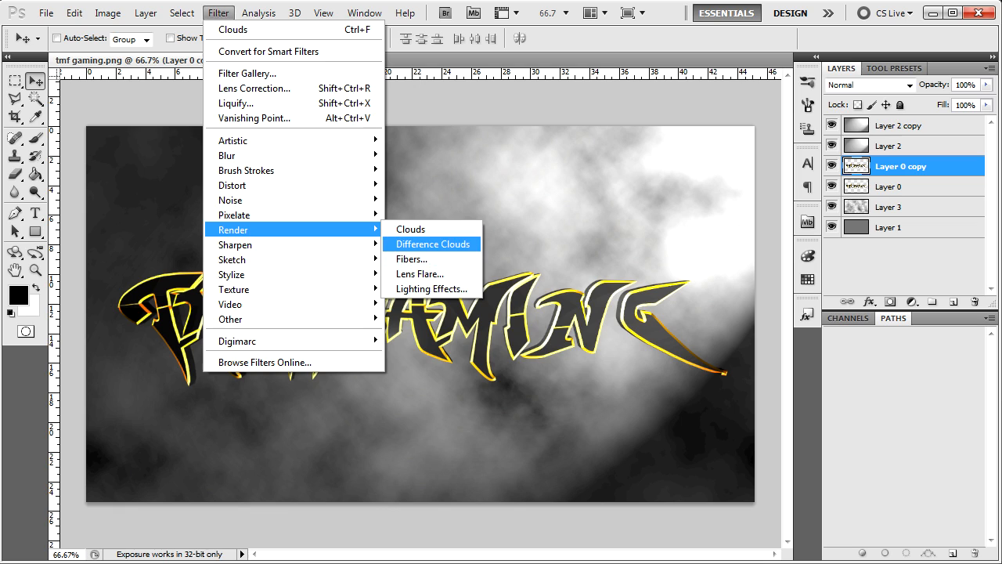
{"action": "mouse_move", "coordinate": [412, 260]}
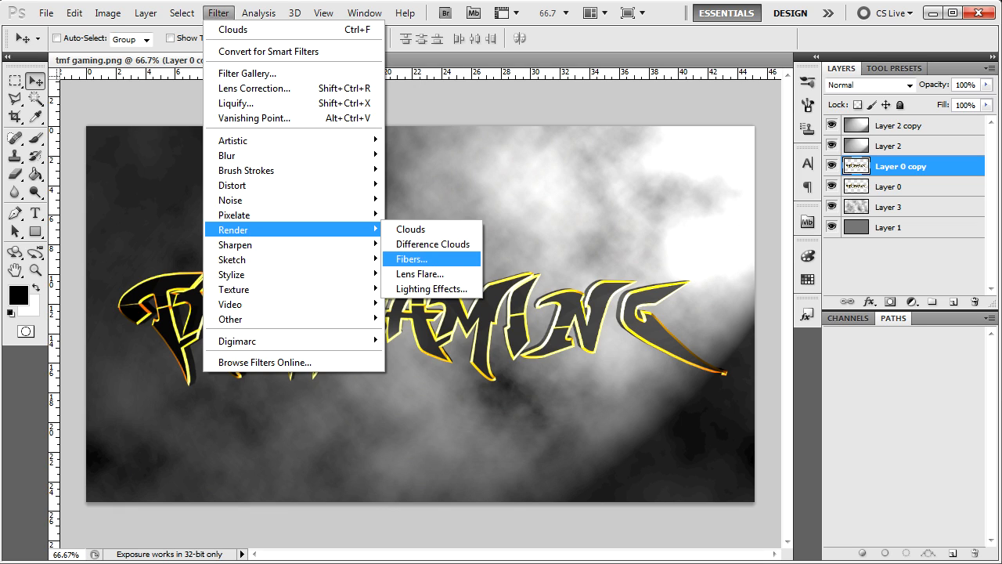
{"action": "mouse_move", "coordinate": [227, 155]}
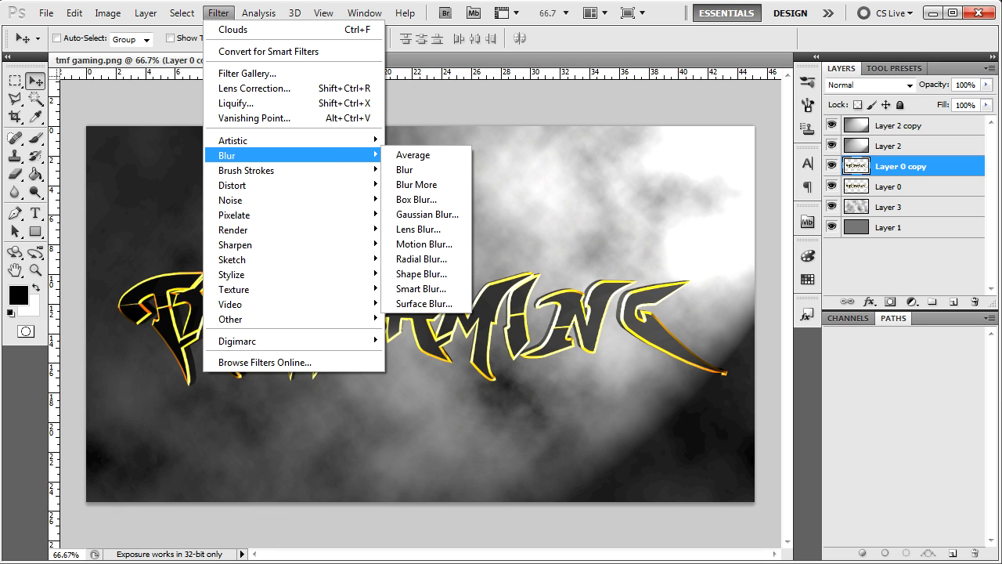
{"action": "mouse_move", "coordinate": [421, 258]}
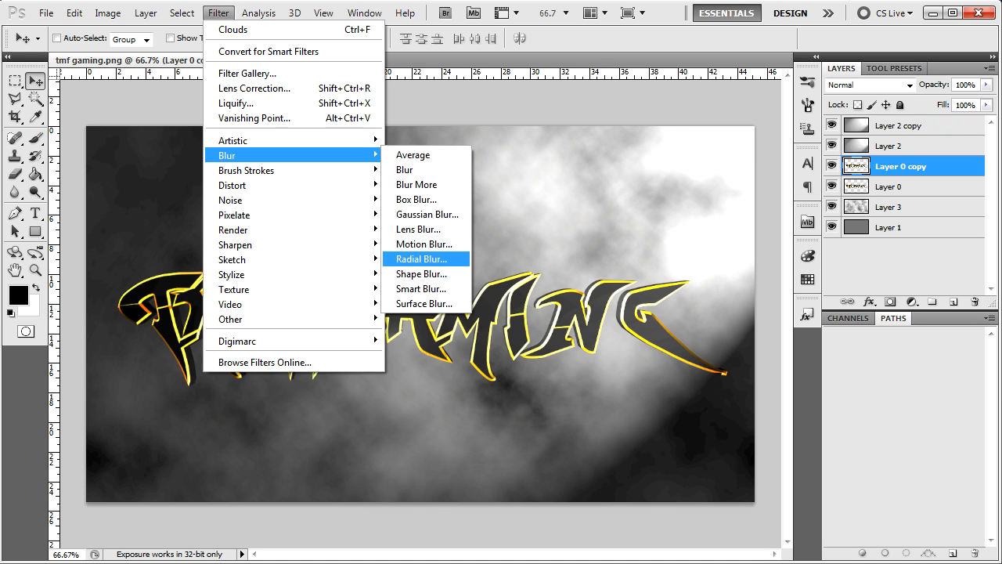
{"action": "left_click", "coordinate": [420, 258]}
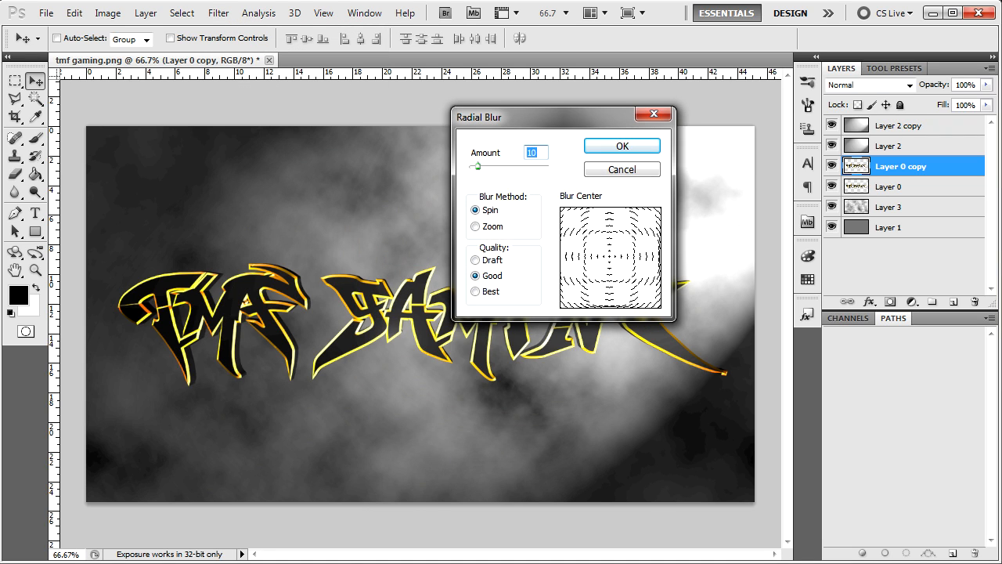
{"action": "left_click", "coordinate": [476, 225]}
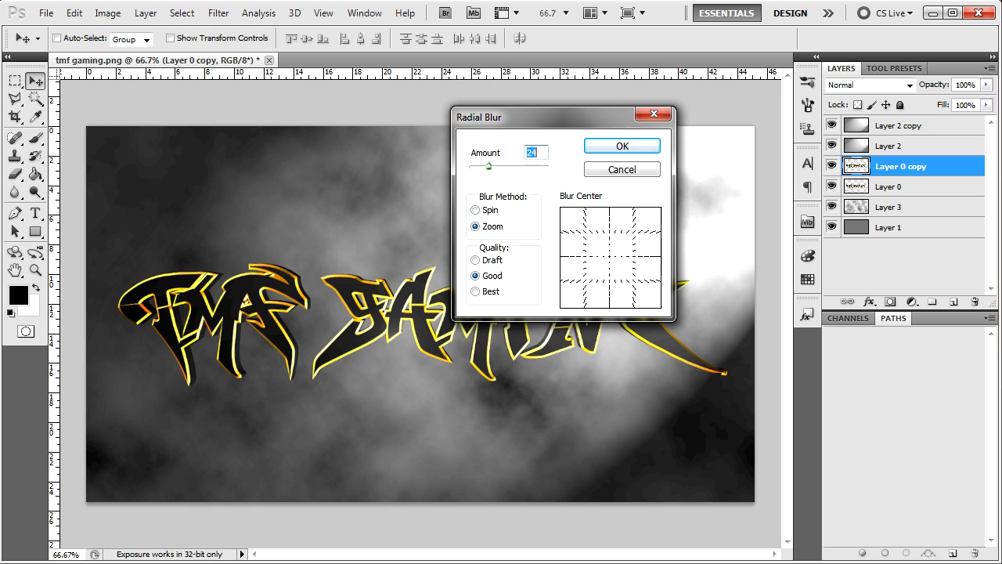
{"action": "left_click_drag", "start_coordinate": [489, 166], "coordinate": [517, 166]}
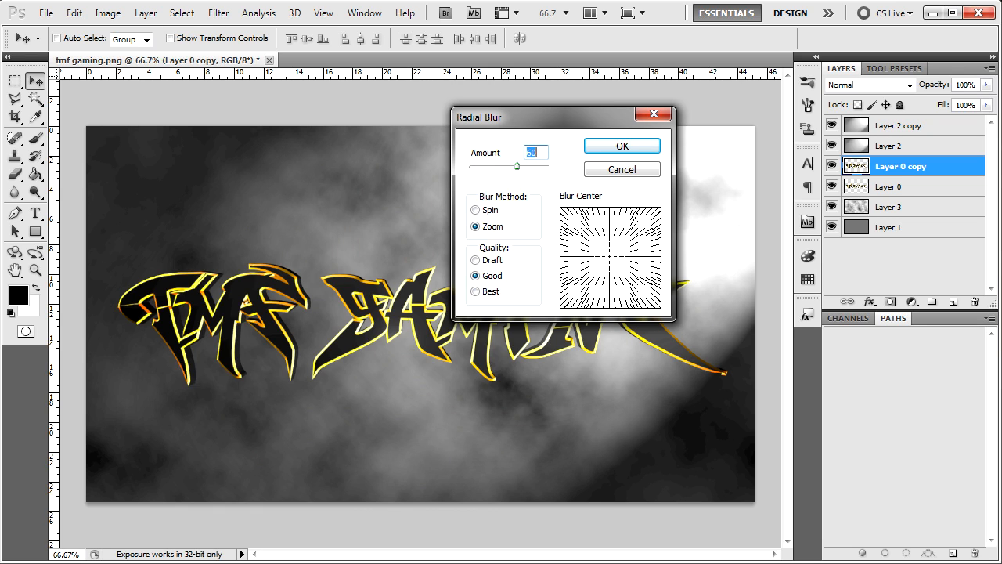
{"action": "left_click", "coordinate": [621, 146]}
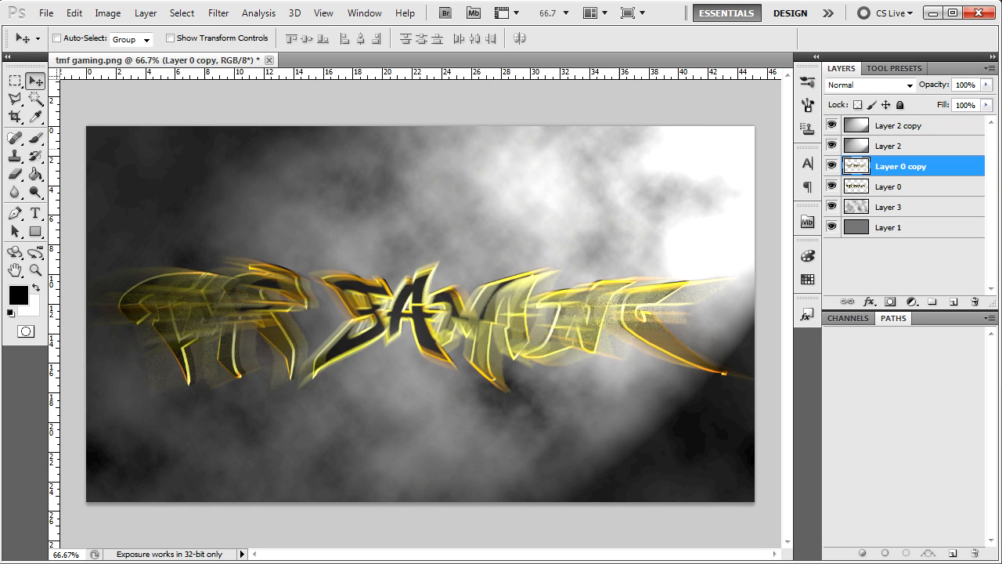
Step: Blend the blurred text copy in Hard Light for fiery yellow streaks, then select Layer 3
{"action": "left_click", "coordinate": [869, 84]}
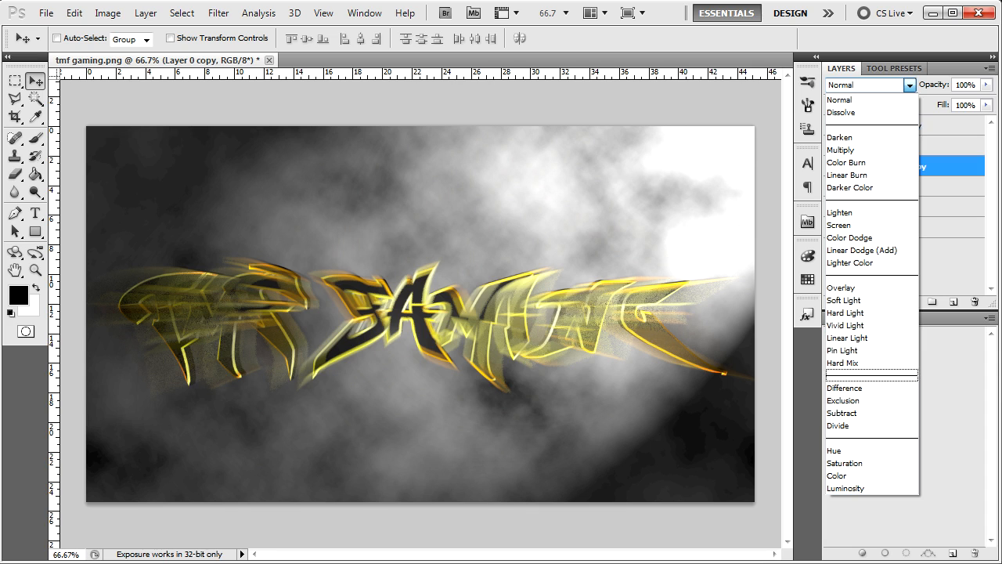
{"action": "left_click", "coordinate": [846, 313]}
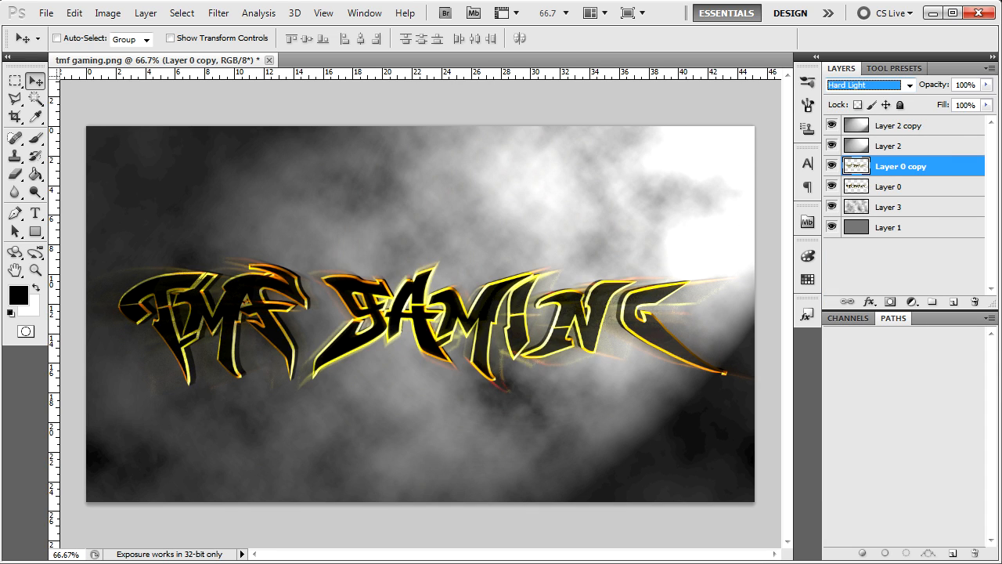
{"action": "left_click", "coordinate": [864, 85]}
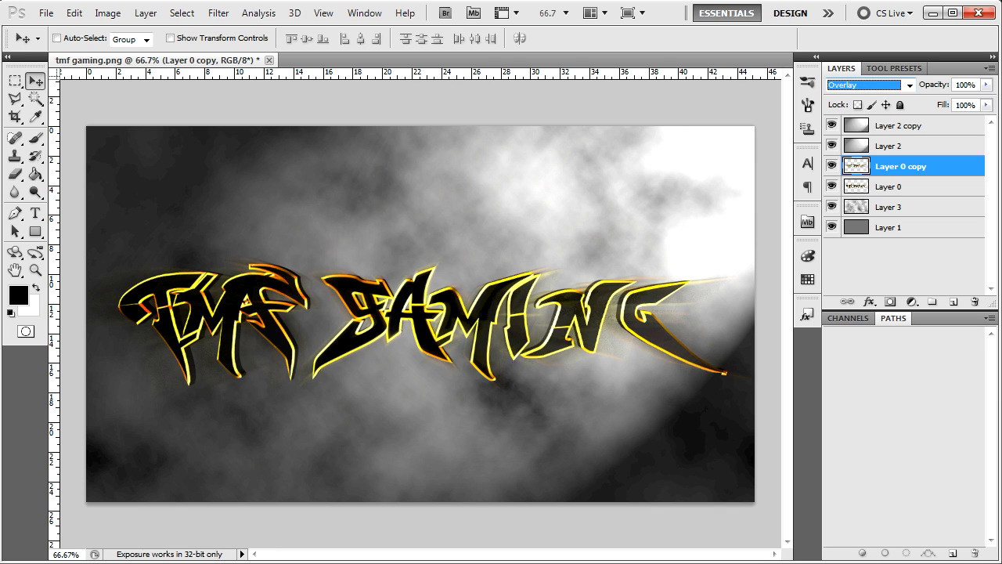
{"action": "left_click", "coordinate": [867, 84]}
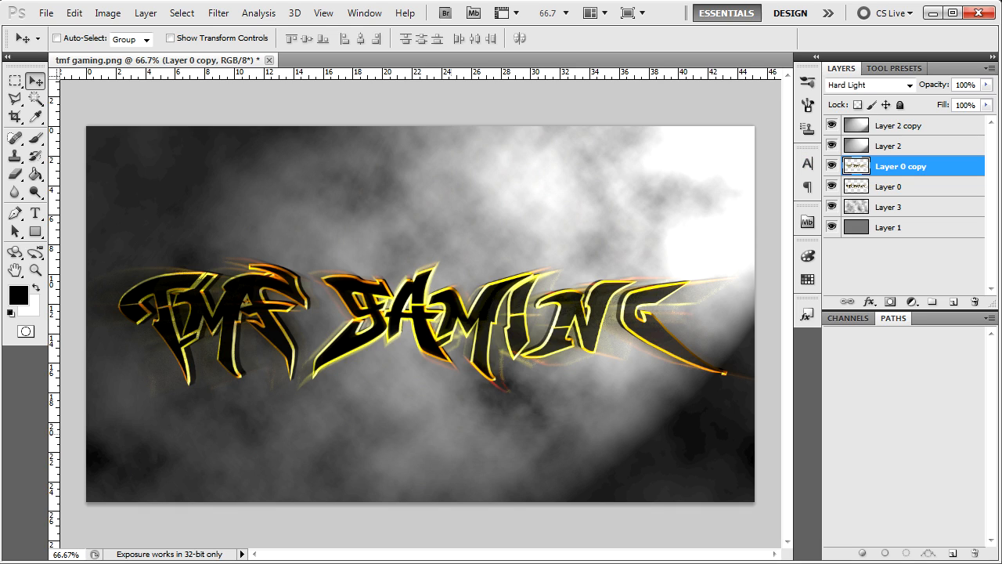
{"action": "left_click", "coordinate": [900, 207]}
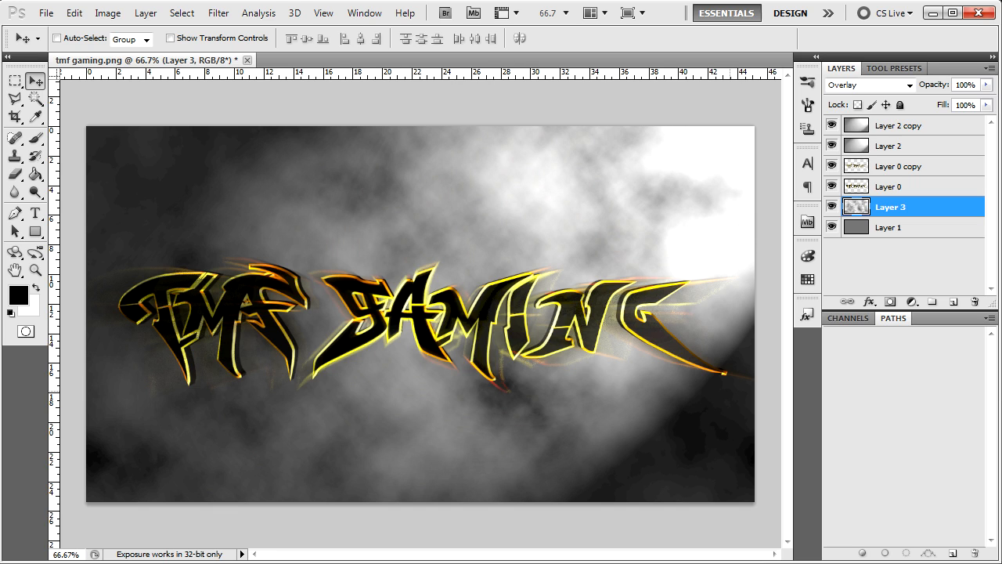
Step: Apply the same Zoom Radial Blur to the Layer 3 clouds
{"action": "left_click", "coordinate": [217, 12]}
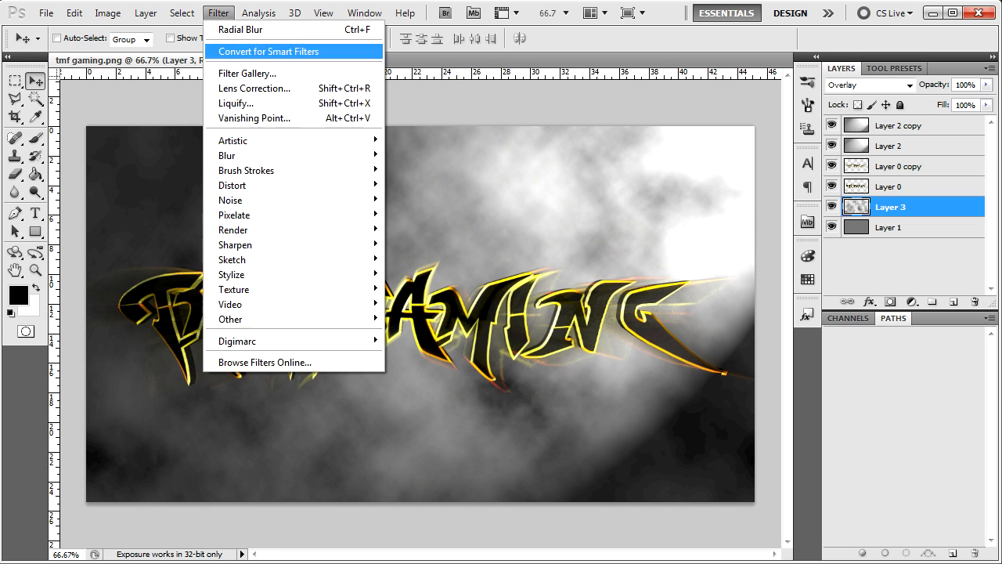
{"action": "mouse_move", "coordinate": [234, 228]}
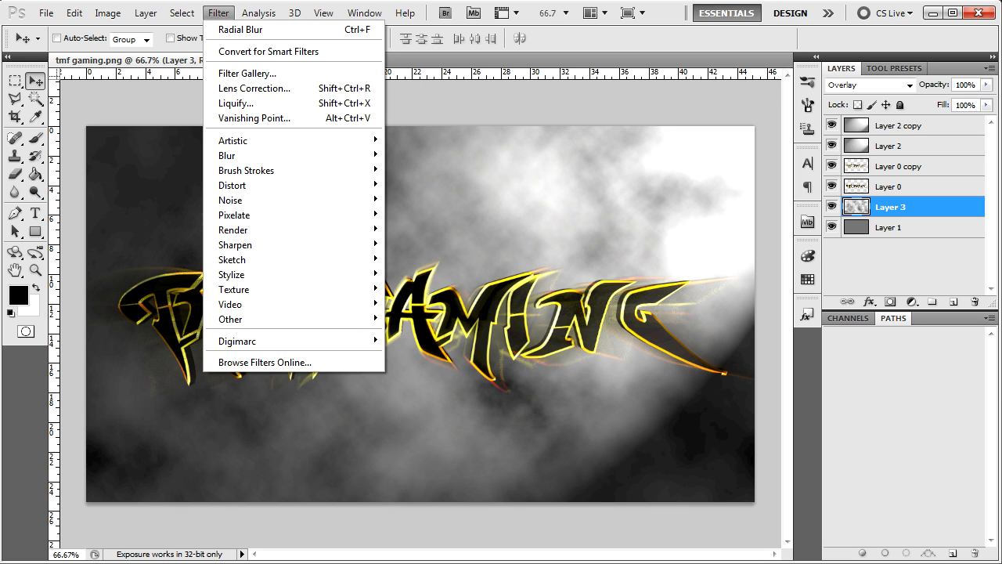
{"action": "mouse_move", "coordinate": [227, 157]}
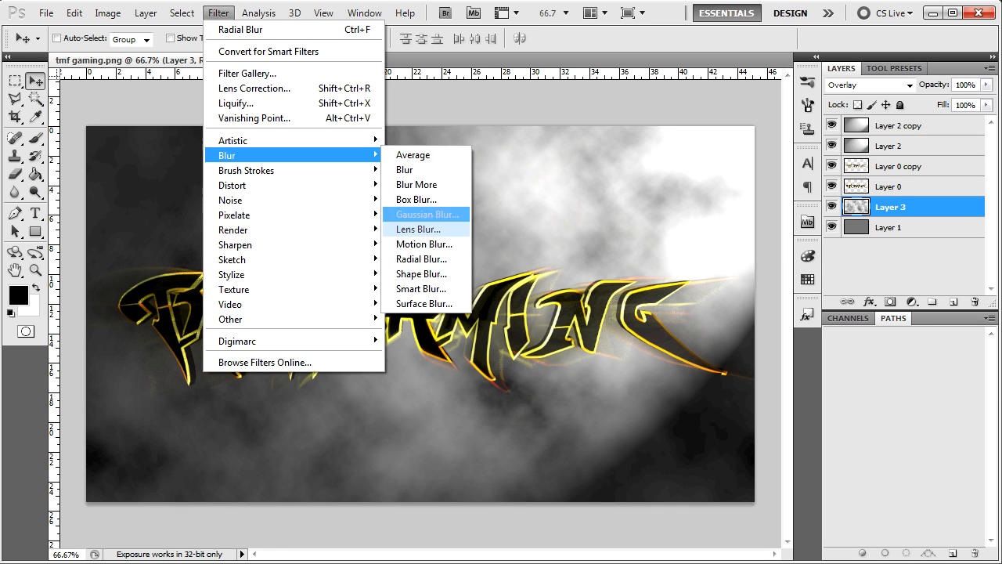
{"action": "left_click", "coordinate": [422, 259]}
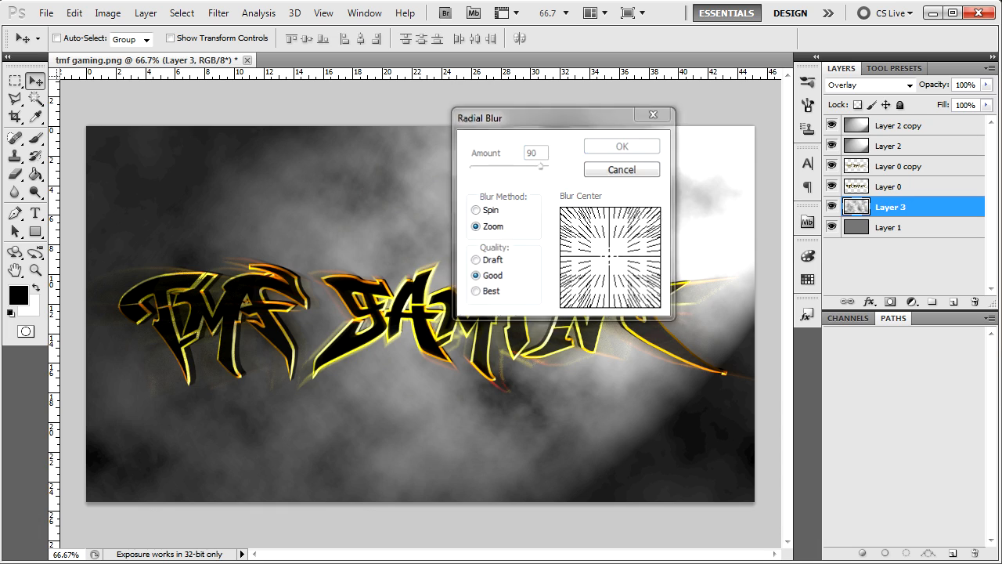
{"action": "left_click", "coordinate": [620, 146]}
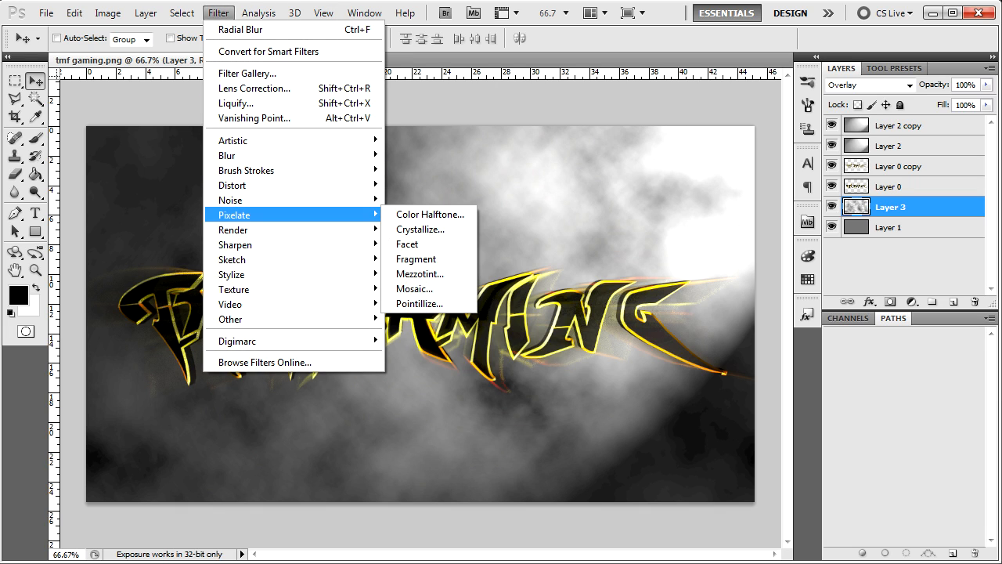
{"action": "mouse_move", "coordinate": [420, 303]}
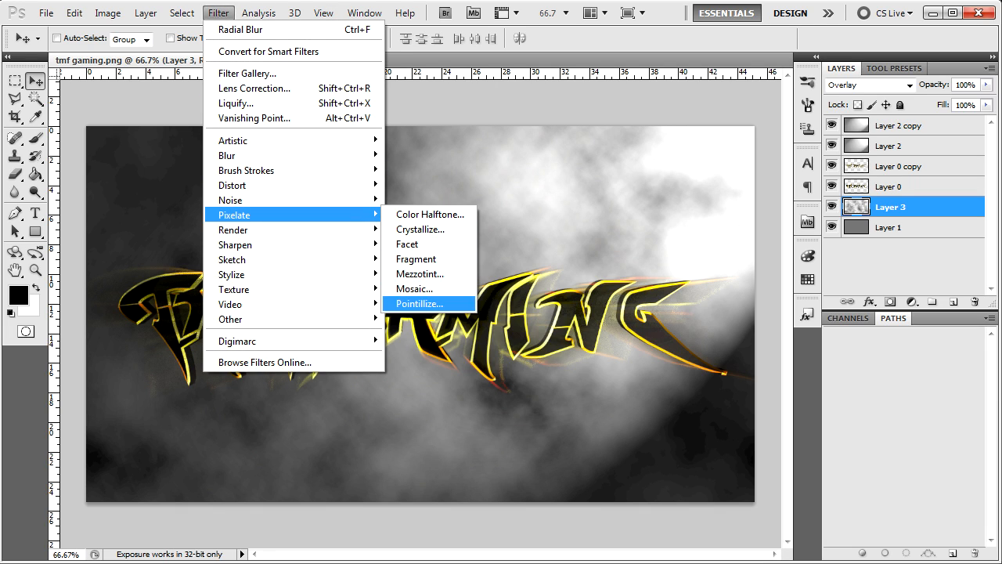
{"action": "mouse_move", "coordinate": [420, 288]}
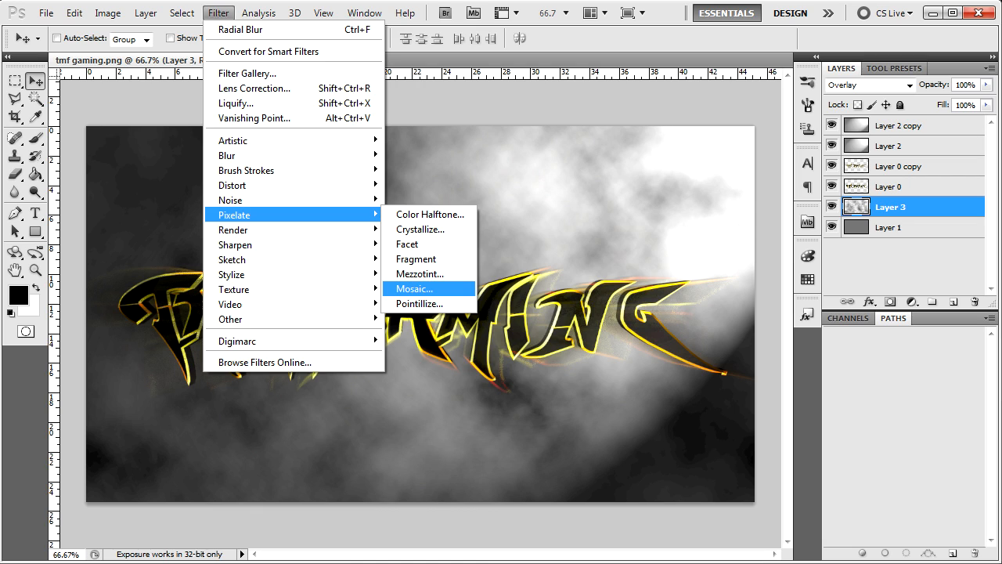
Step: Apply a Mosaic filter with a large cell size to the streaked Layer 3 background
{"action": "left_click", "coordinate": [413, 288]}
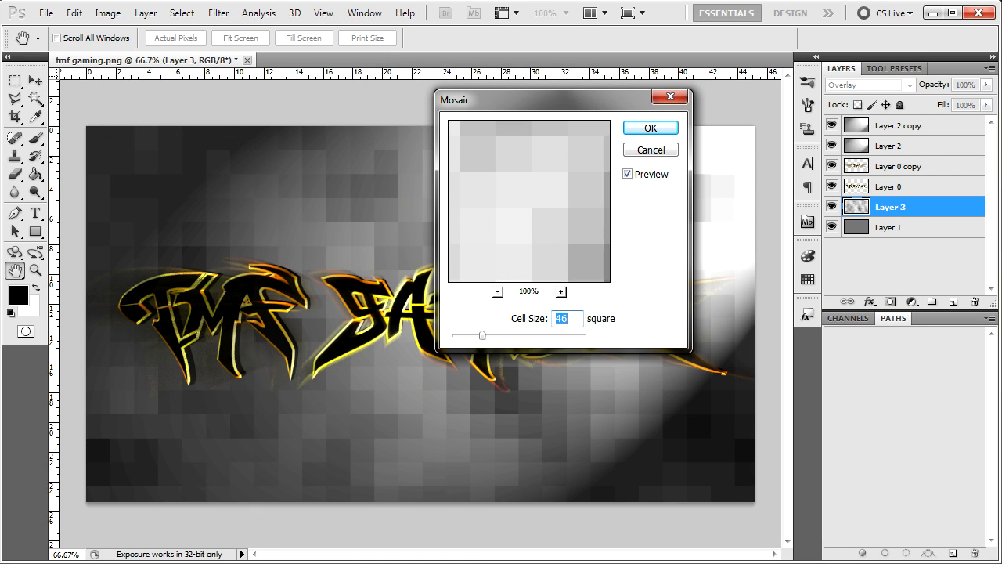
{"action": "left_click_drag", "start_coordinate": [482, 335], "coordinate": [508, 335]}
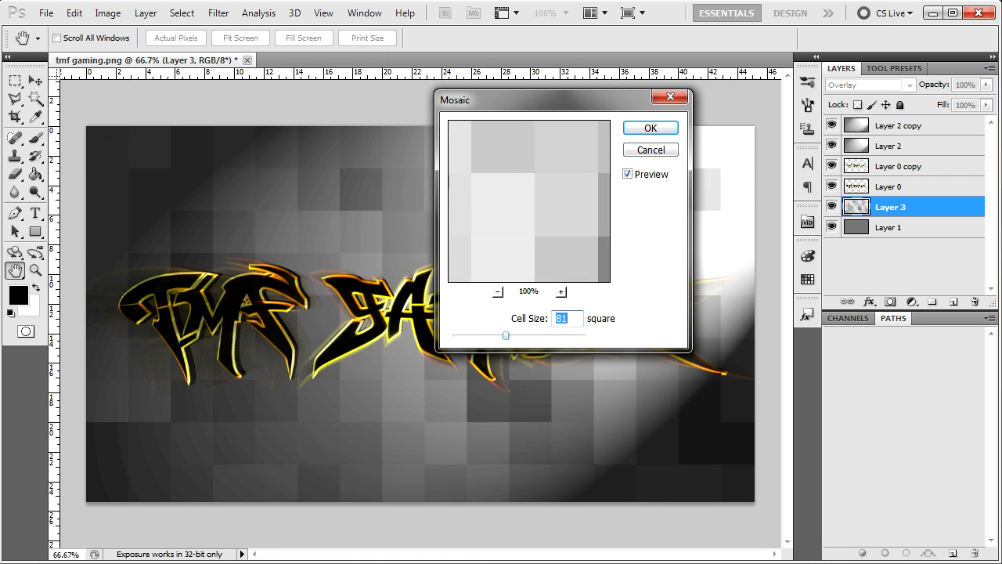
{"action": "left_click_drag", "start_coordinate": [504, 335], "coordinate": [540, 335]}
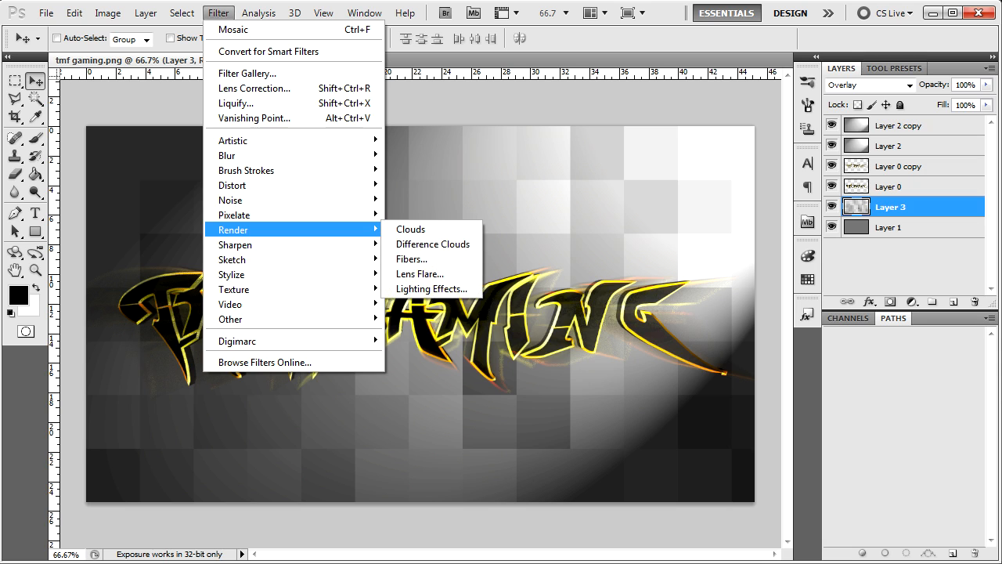
{"action": "mouse_move", "coordinate": [227, 155]}
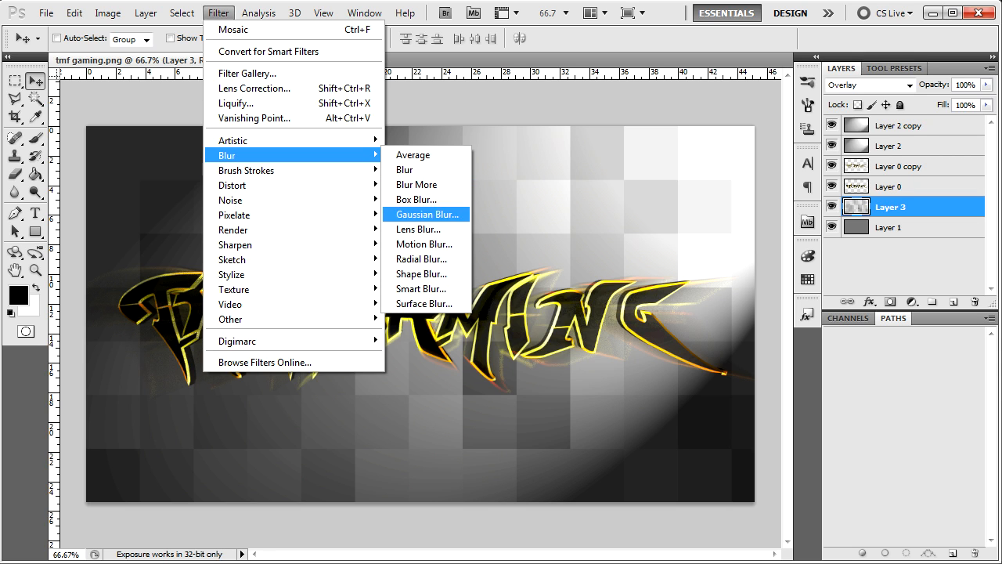
Step: Soften the mosaic with a large-radius Gaussian Blur, then add empty Layer 4 on top
{"action": "left_click", "coordinate": [423, 244]}
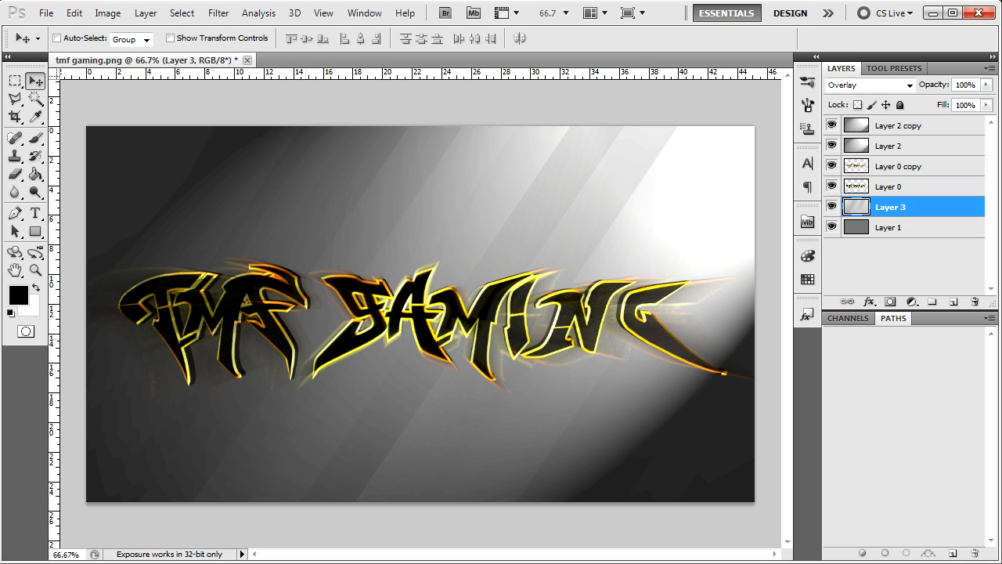
{"action": "left_click", "coordinate": [899, 125]}
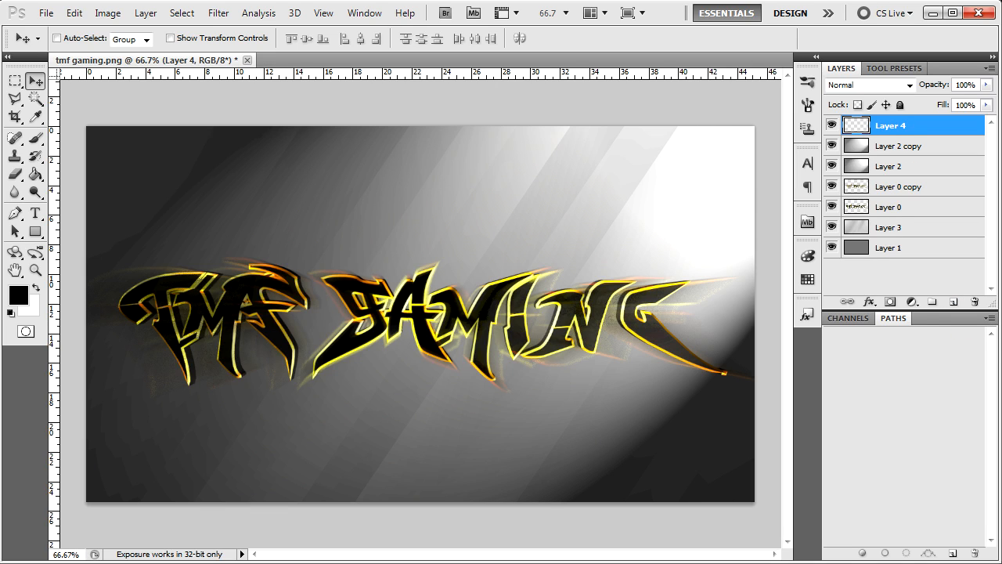
Step: Fill Layer 4 with black and render a Movie Prime lens flare on it
{"action": "left_click", "coordinate": [35, 174]}
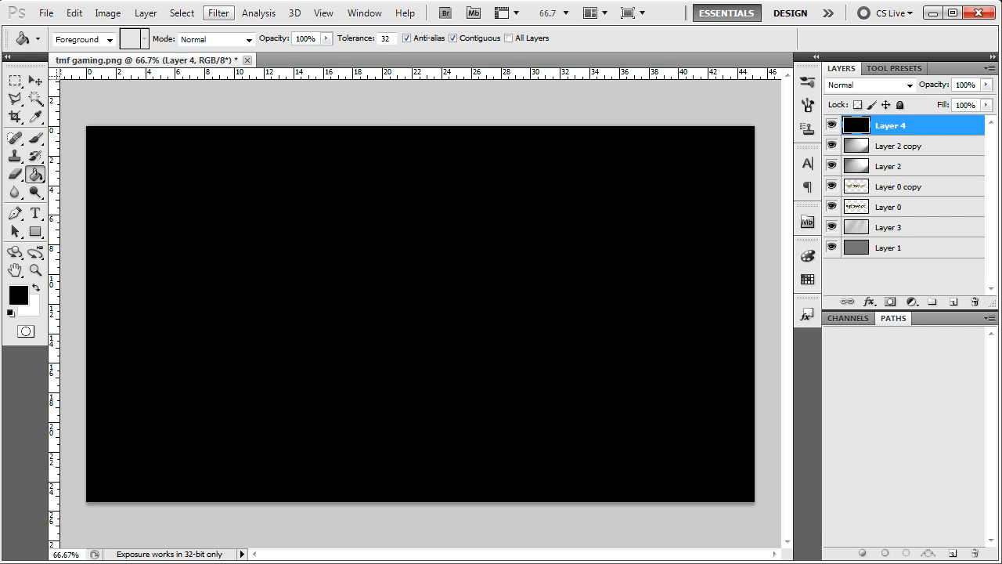
{"action": "left_click", "coordinate": [219, 12]}
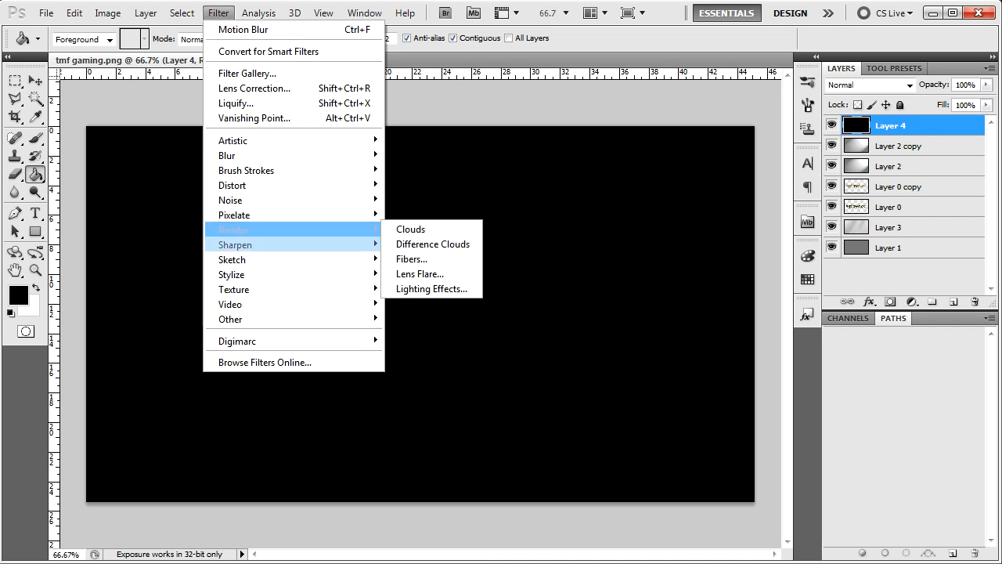
{"action": "left_click", "coordinate": [419, 272]}
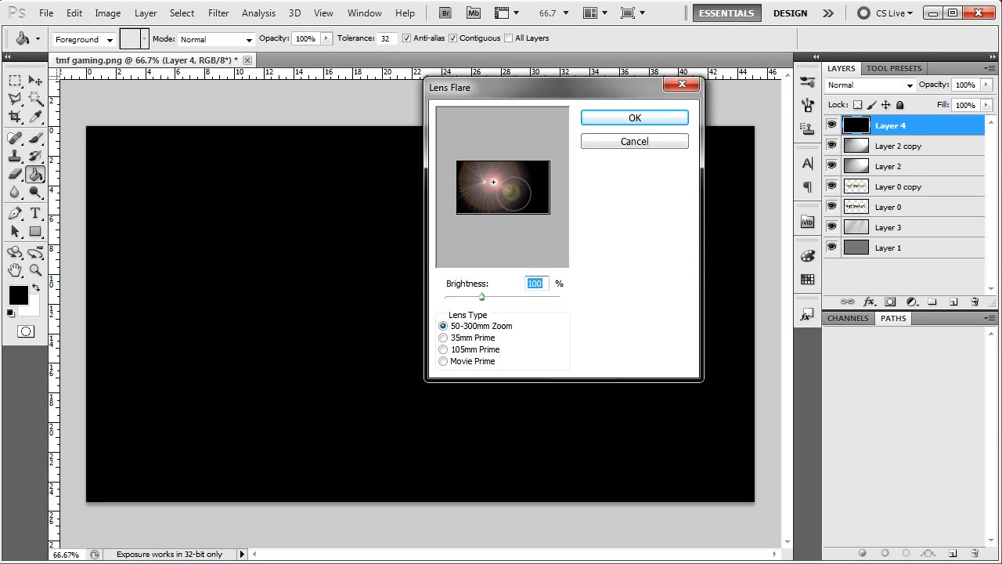
{"action": "left_click", "coordinate": [445, 339]}
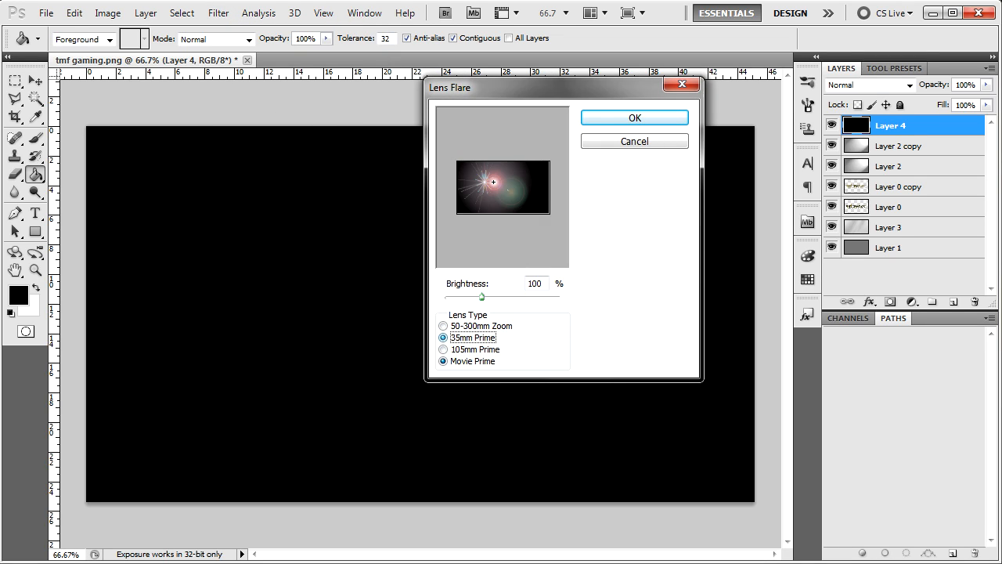
{"action": "left_click", "coordinate": [444, 360]}
{"action": "type", "text": "105"}
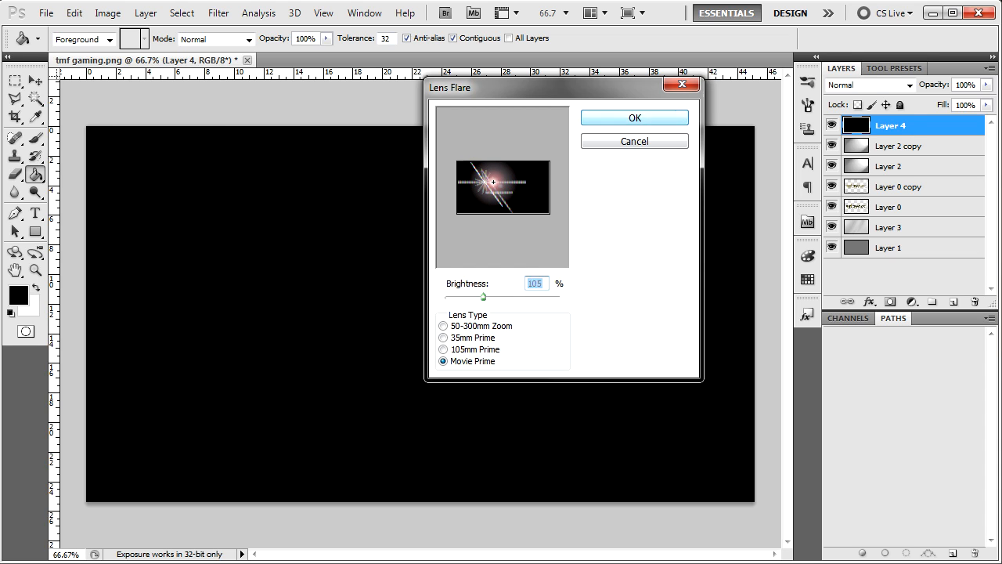
{"action": "left_click", "coordinate": [634, 117]}
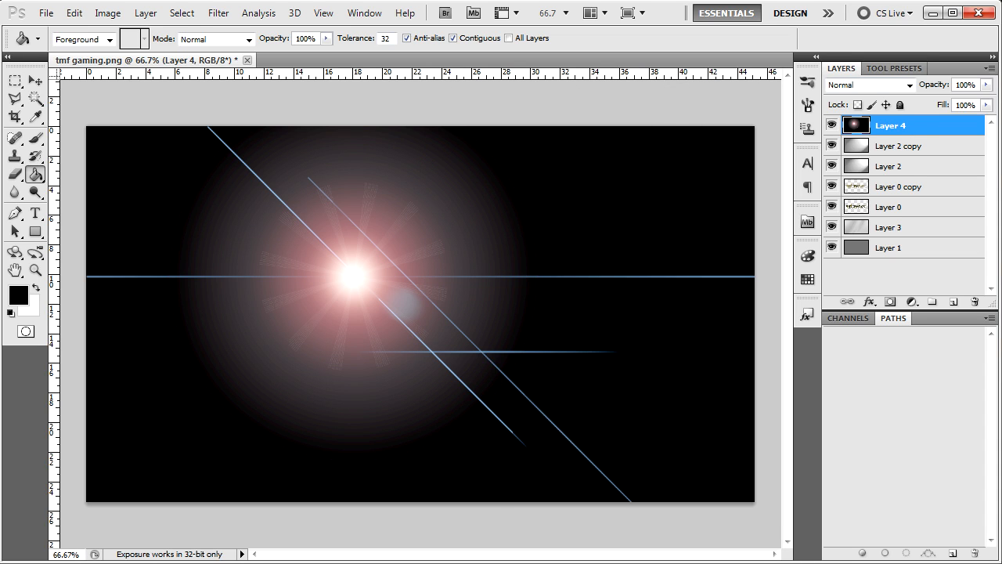
{"action": "left_click", "coordinate": [868, 85]}
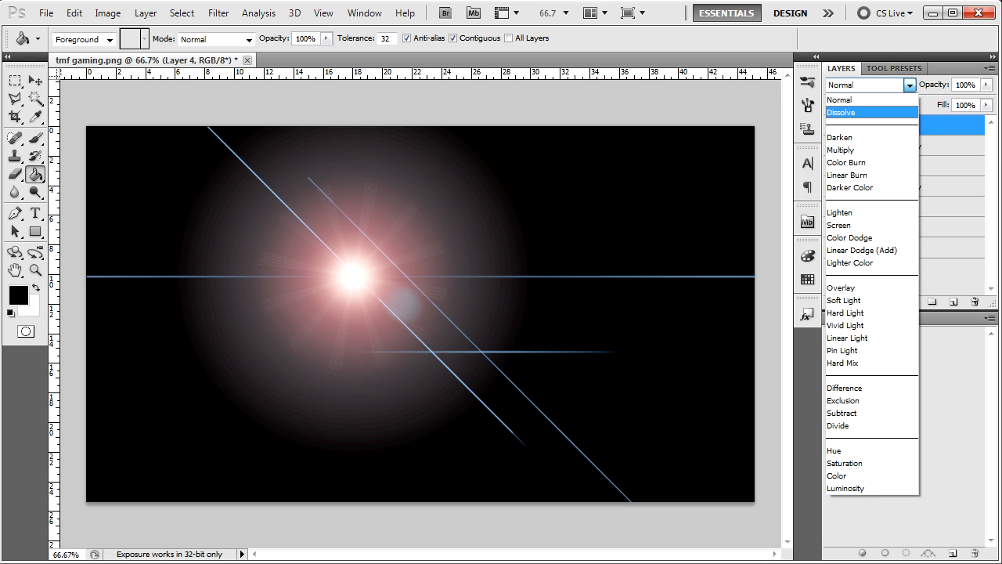
Step: Try Screen, Lighter Color and Color Burn blending modes on the flare layer
{"action": "left_click", "coordinate": [862, 250]}
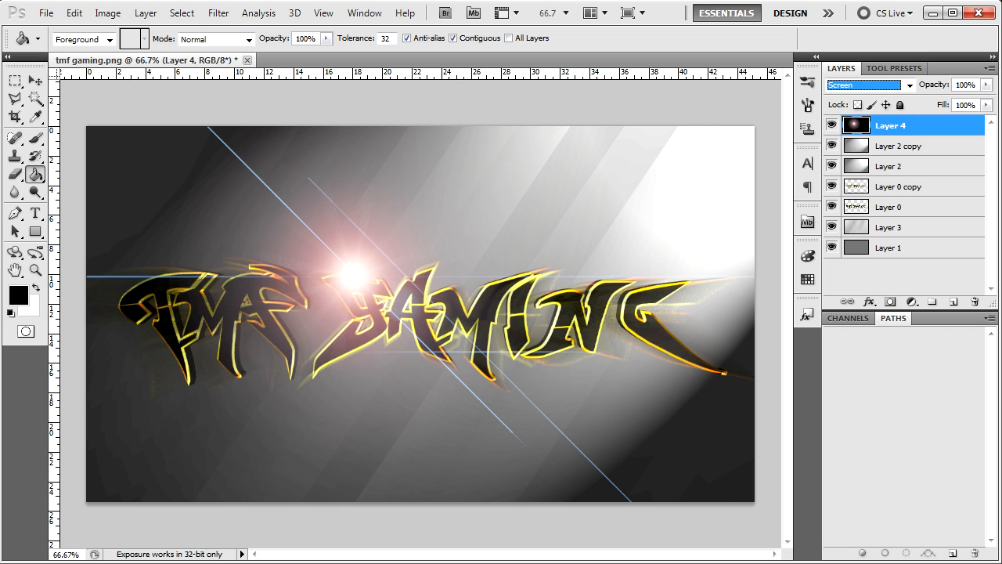
{"action": "left_click", "coordinate": [865, 85]}
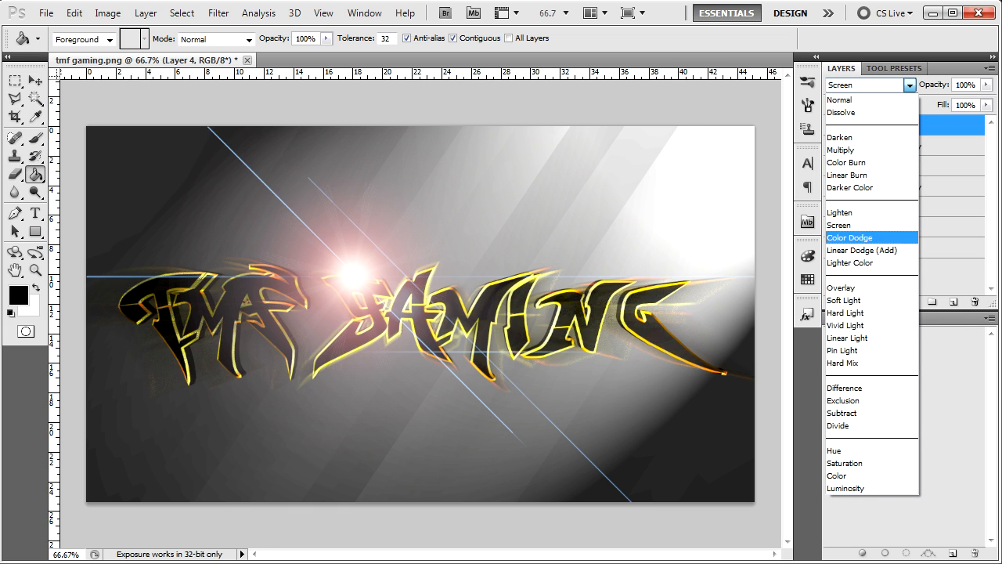
{"action": "left_click", "coordinate": [840, 213]}
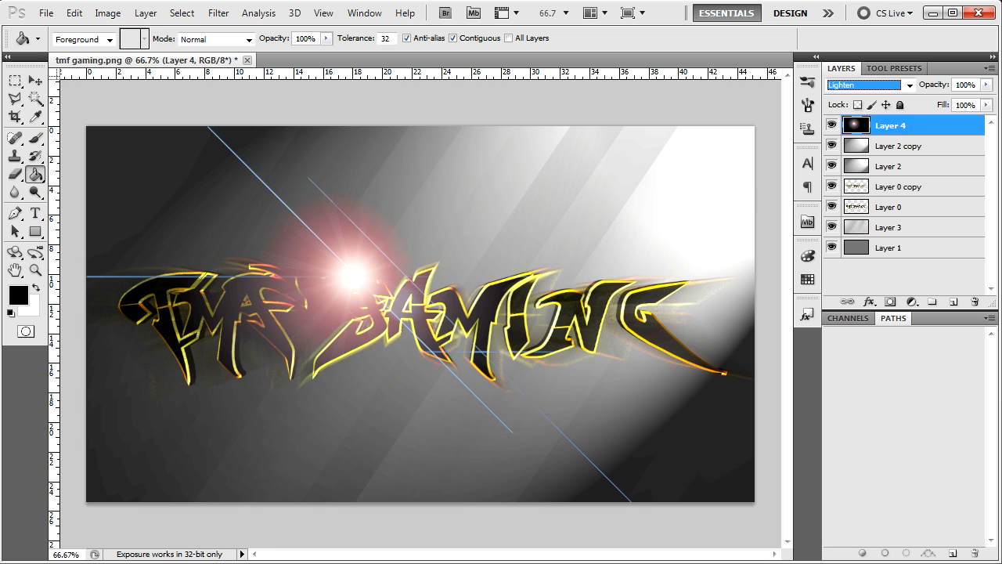
{"action": "left_click", "coordinate": [865, 84]}
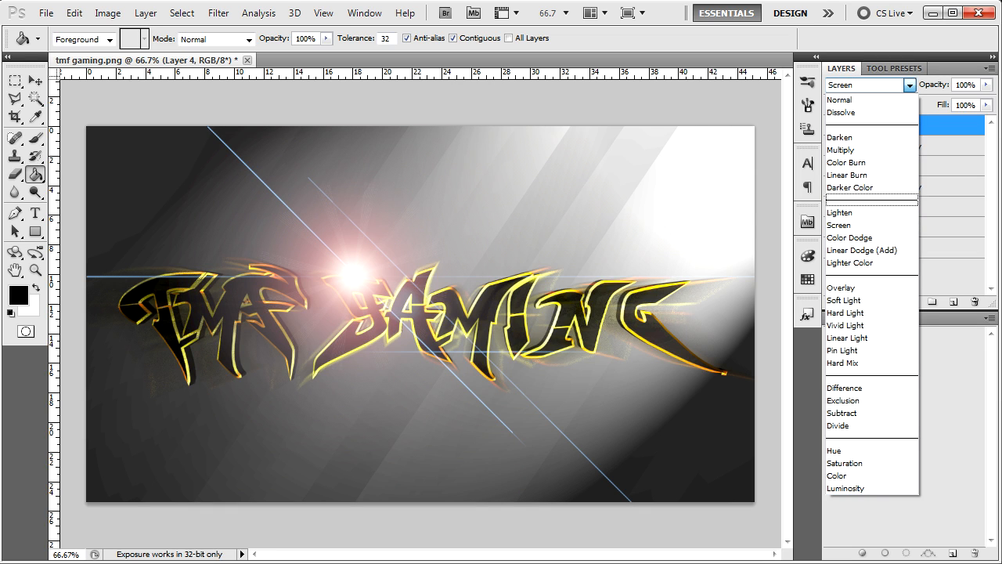
{"action": "left_click", "coordinate": [845, 161]}
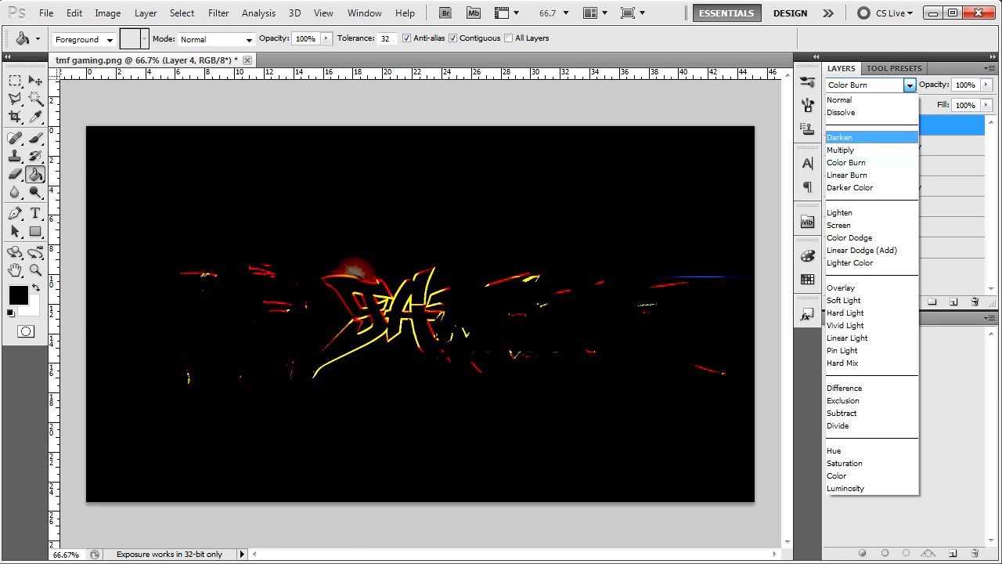
Step: Try Color Dodge and Overlay, settling the flare layer on Screen blending
{"action": "left_click", "coordinate": [848, 238]}
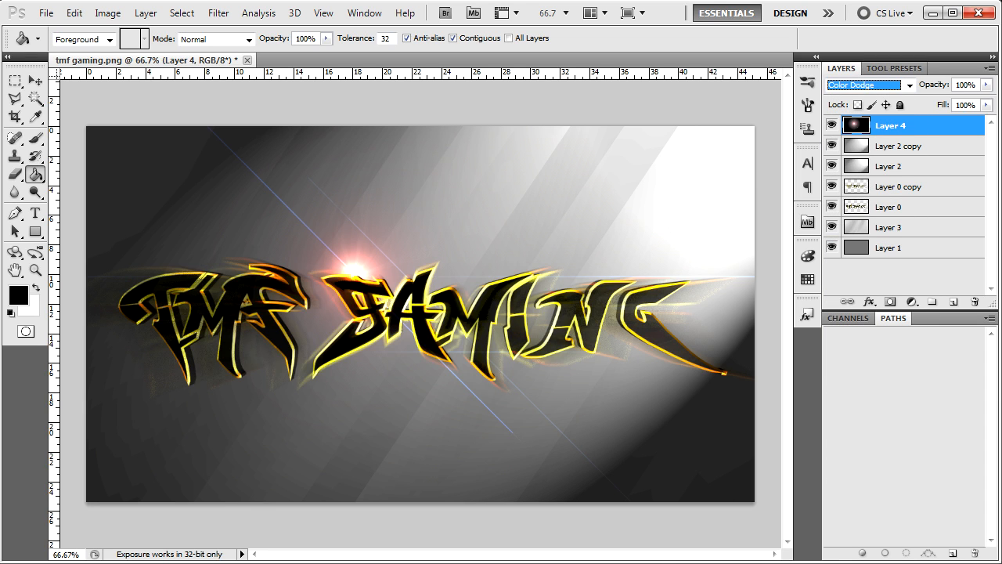
{"action": "left_click", "coordinate": [864, 84]}
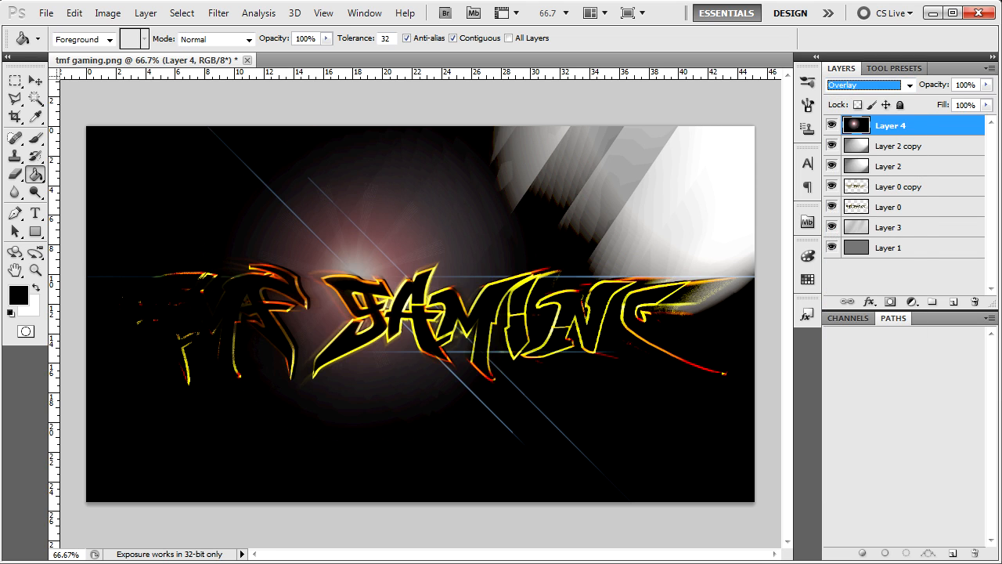
{"action": "left_click", "coordinate": [864, 85]}
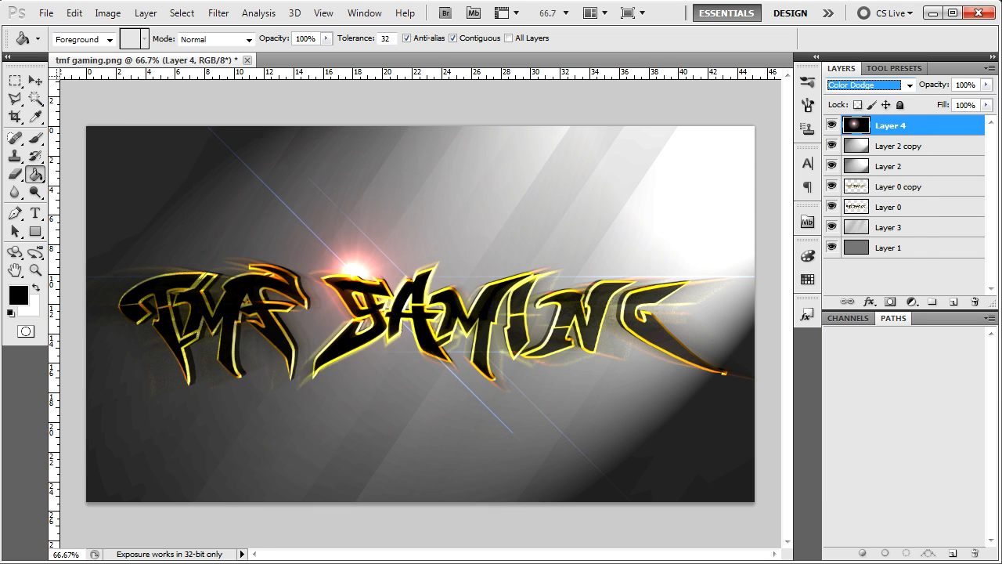
{"action": "left_click", "coordinate": [867, 85]}
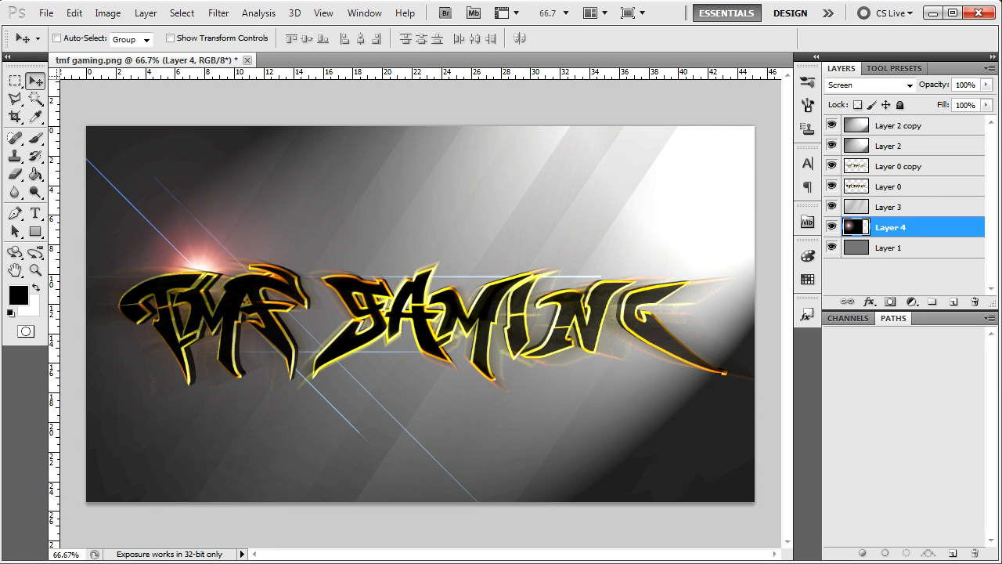
Step: Move the flare layer above Layer 3, centre it behind the logo and tint it golden
{"action": "left_click_drag", "start_coordinate": [889, 227], "coordinate": [889, 206]}
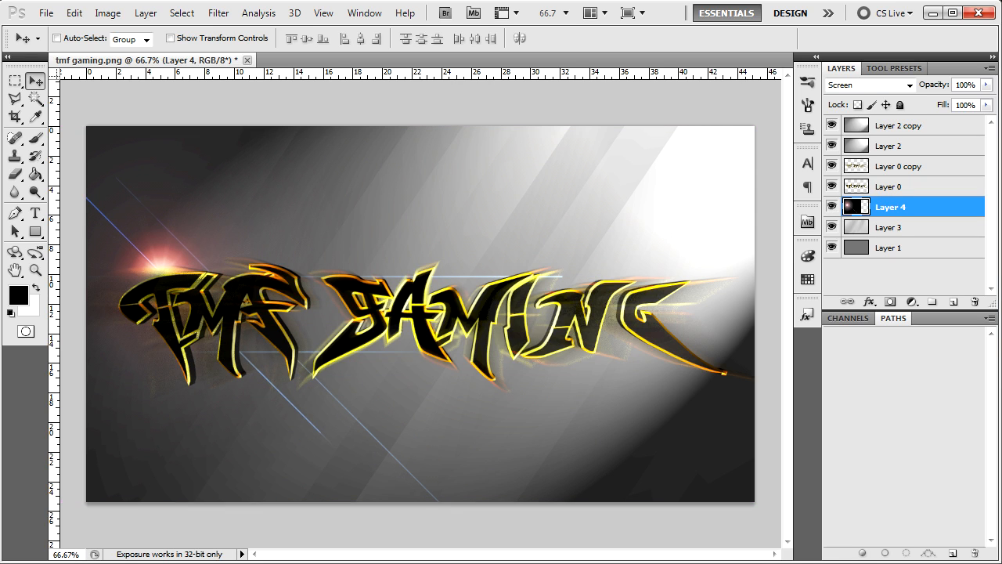
{"action": "left_click", "coordinate": [107, 13]}
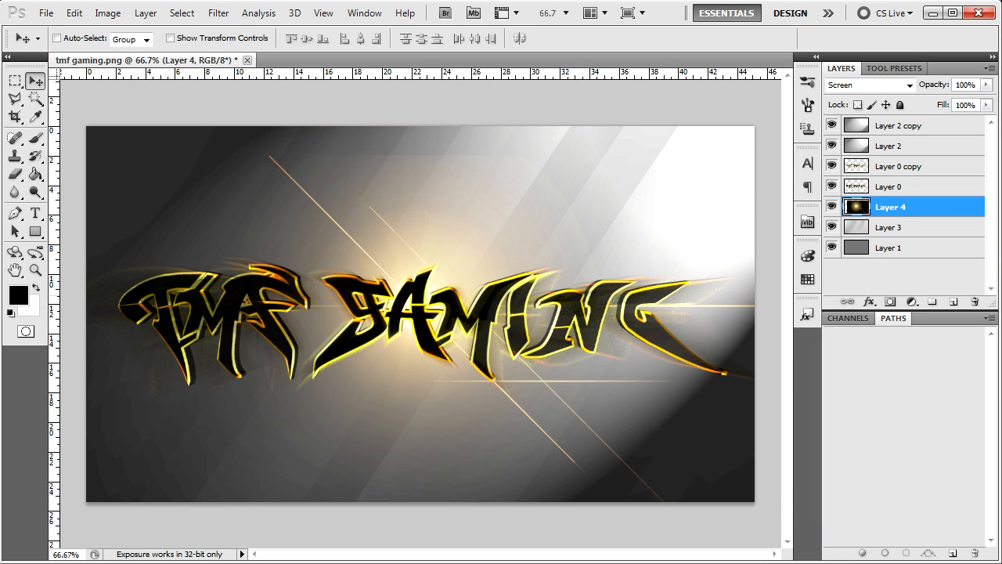
{"action": "left_click", "coordinate": [15, 158]}
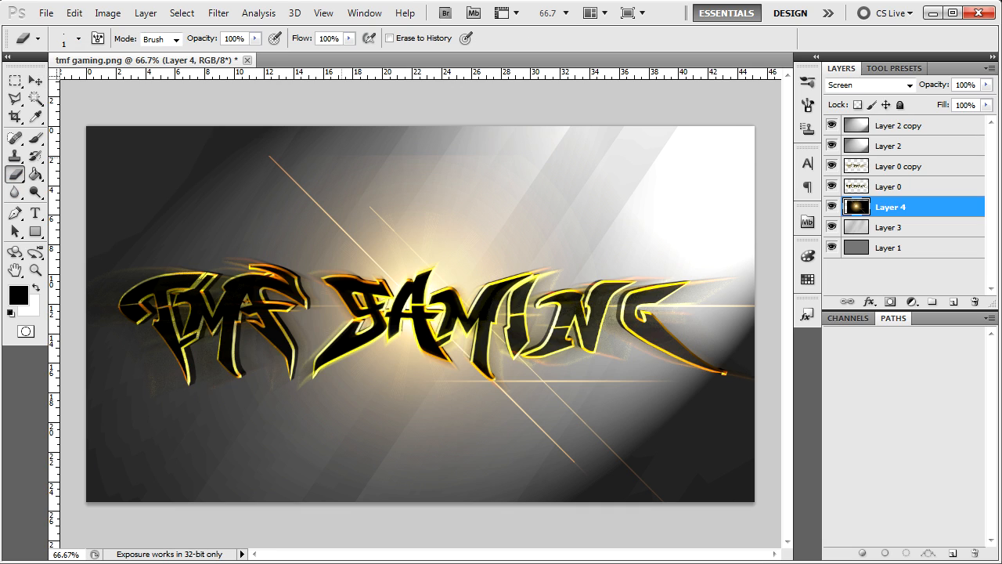